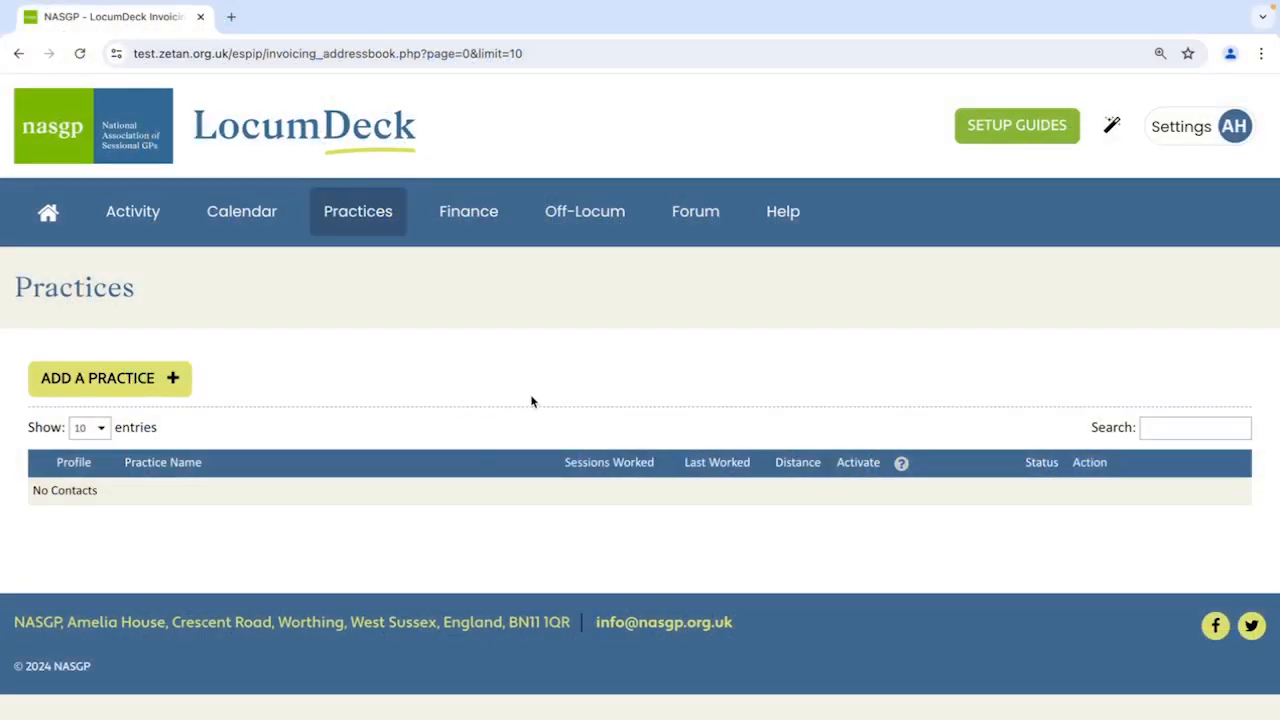
mouse_move(472, 332)
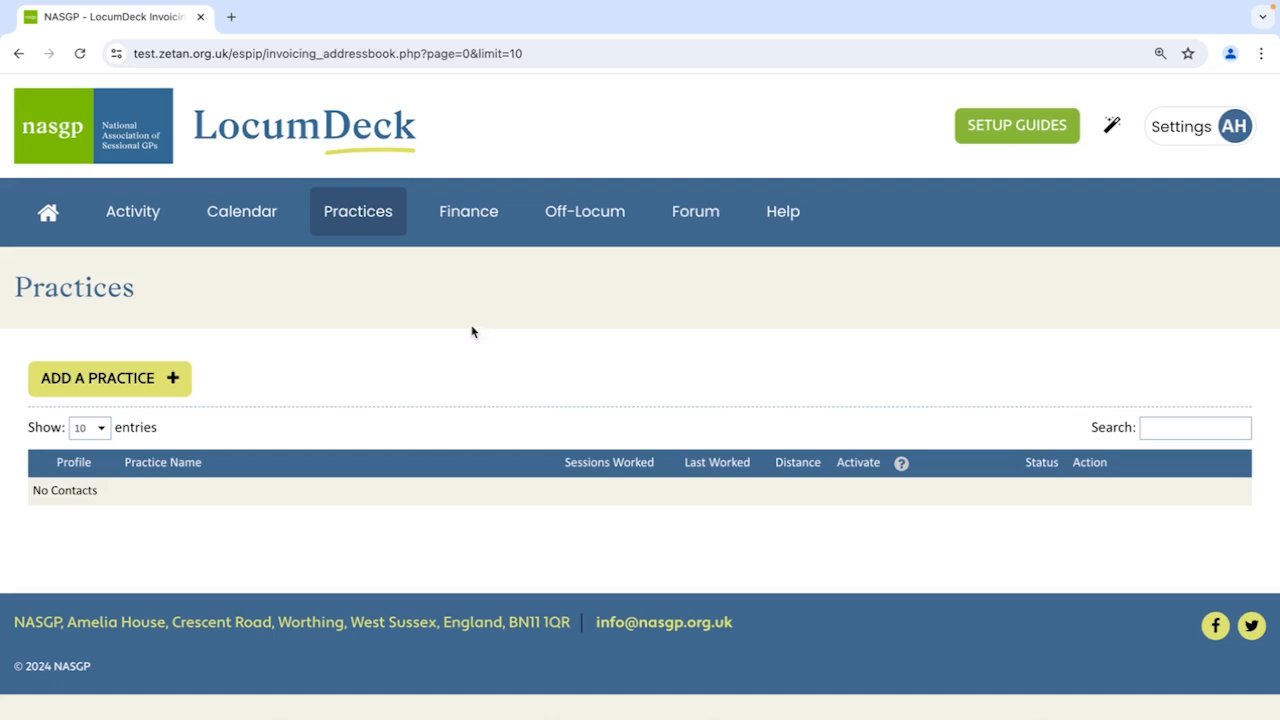
mouse_move(132, 388)
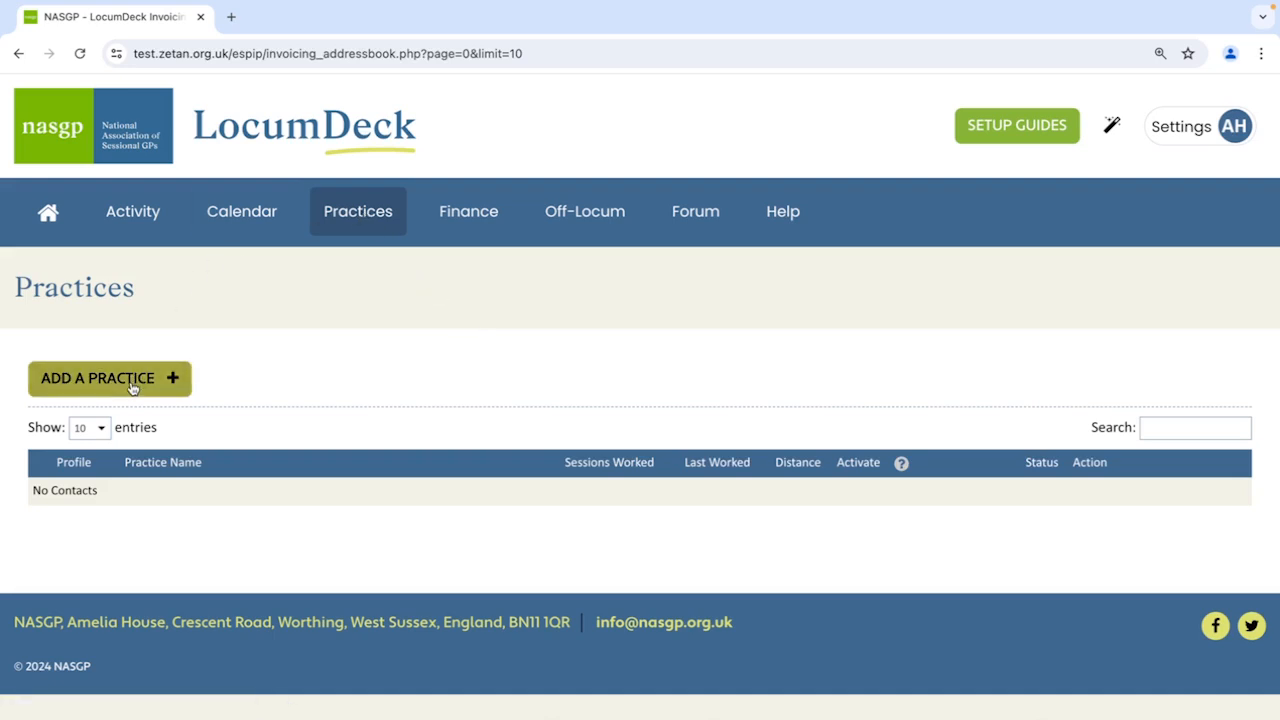
- Begin adding a practice and tick South Street Practice and Piplin Practice in the list
left_click(96, 378)
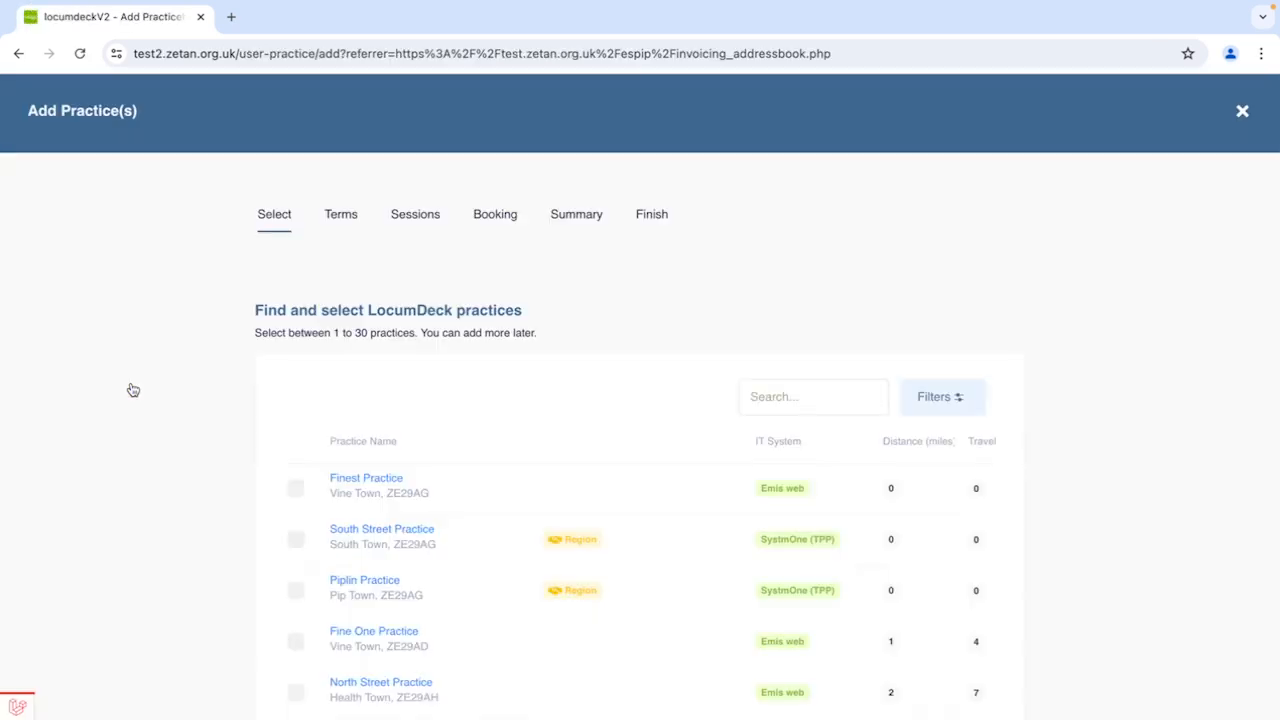
scroll("down", 3)
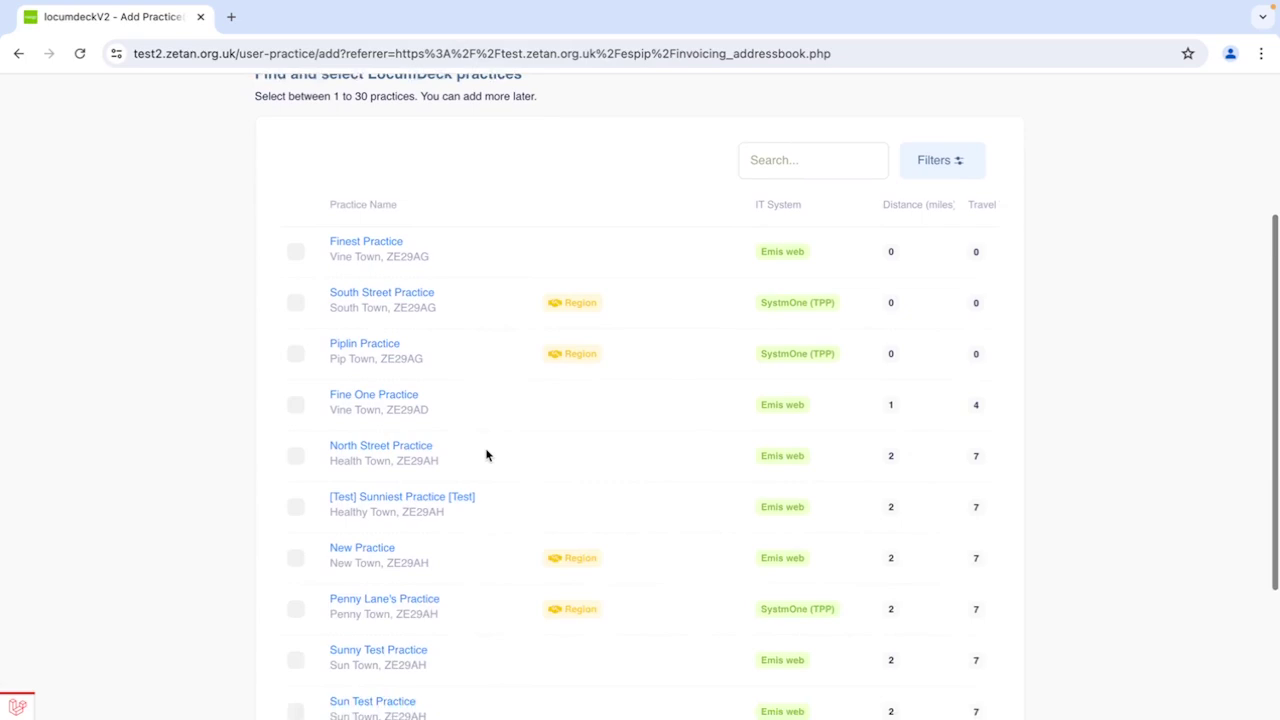
scroll("up", 3)
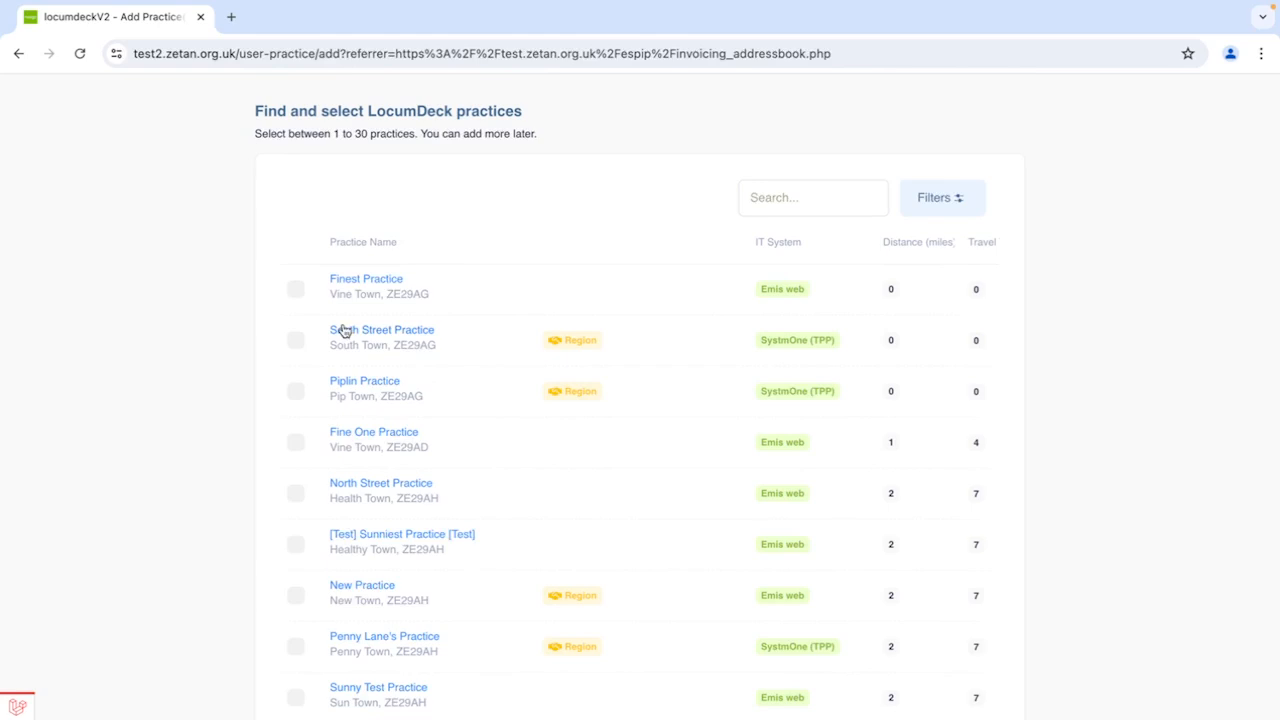
left_click(296, 390)
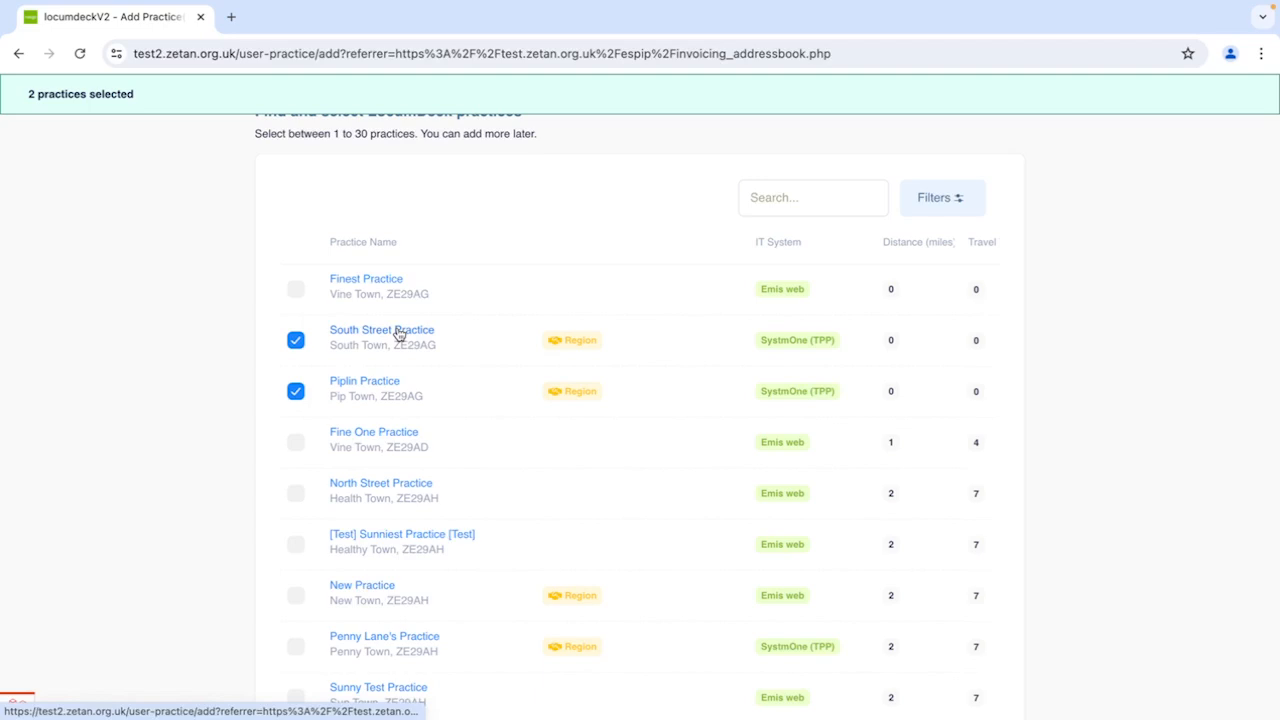
- Review South Street Practice's details and the practice filter options without changing the selection
left_click(380, 328)
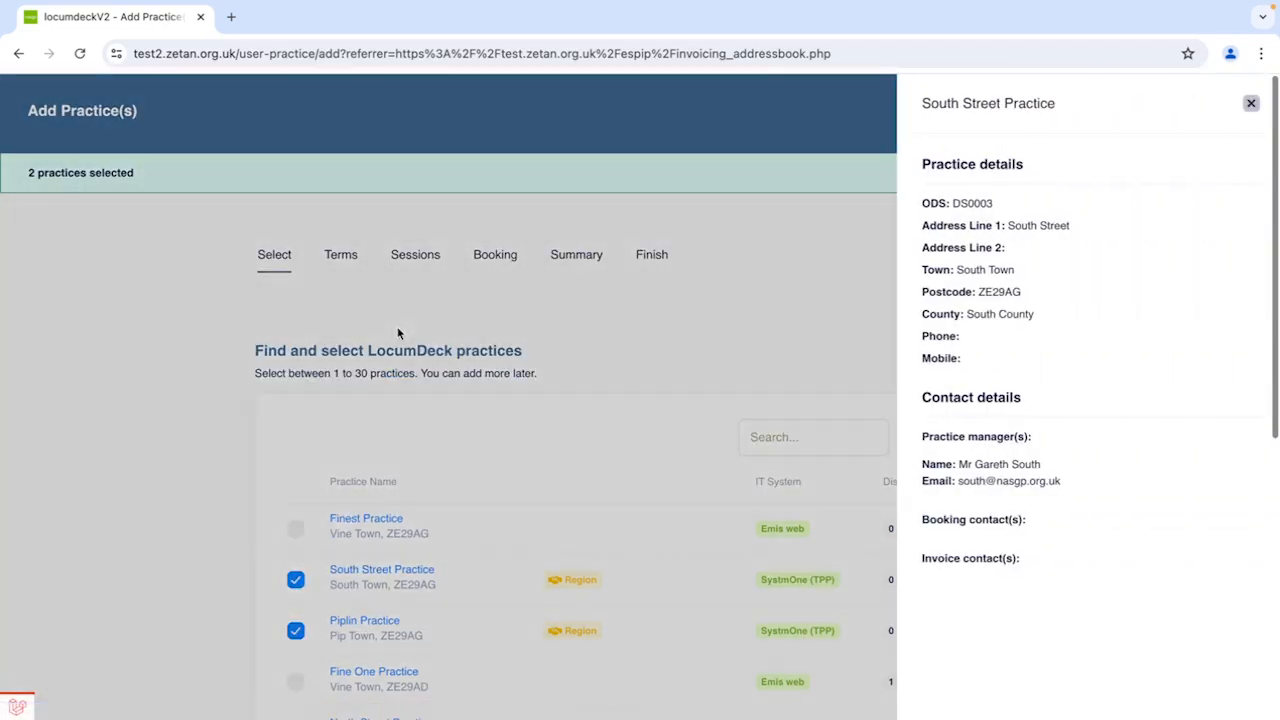
mouse_move(1244, 210)
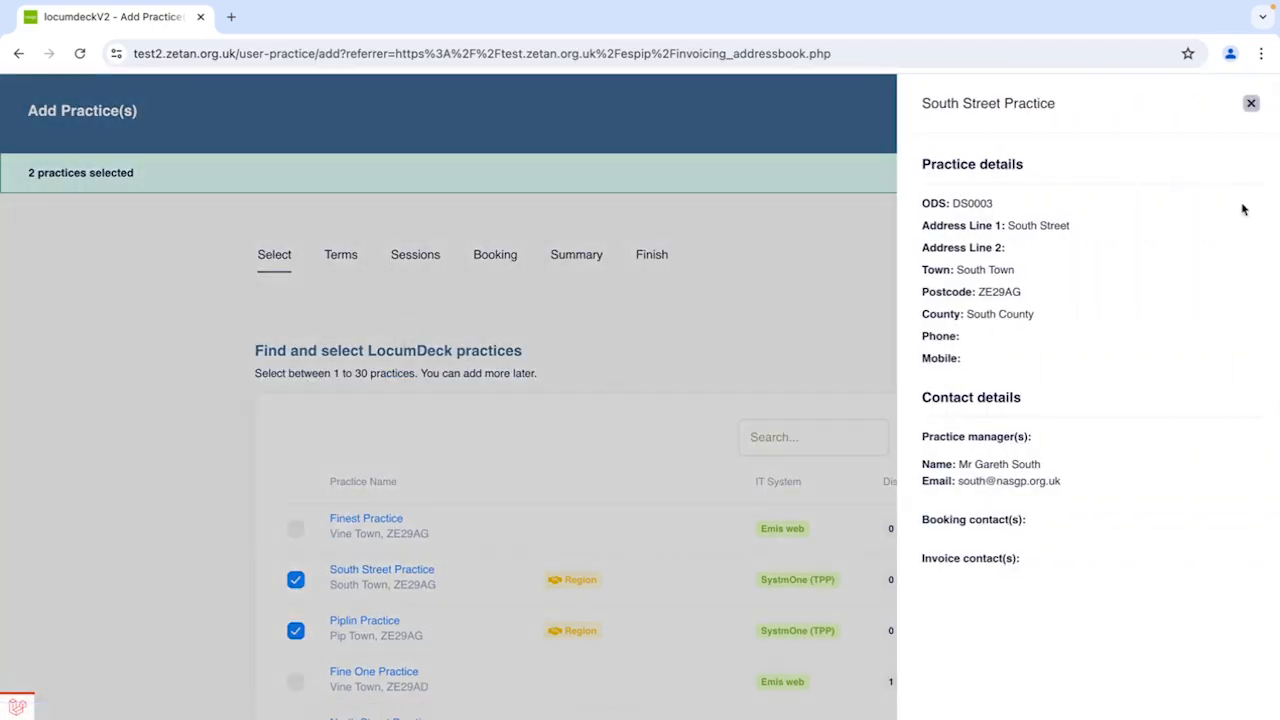
left_click(1250, 104)
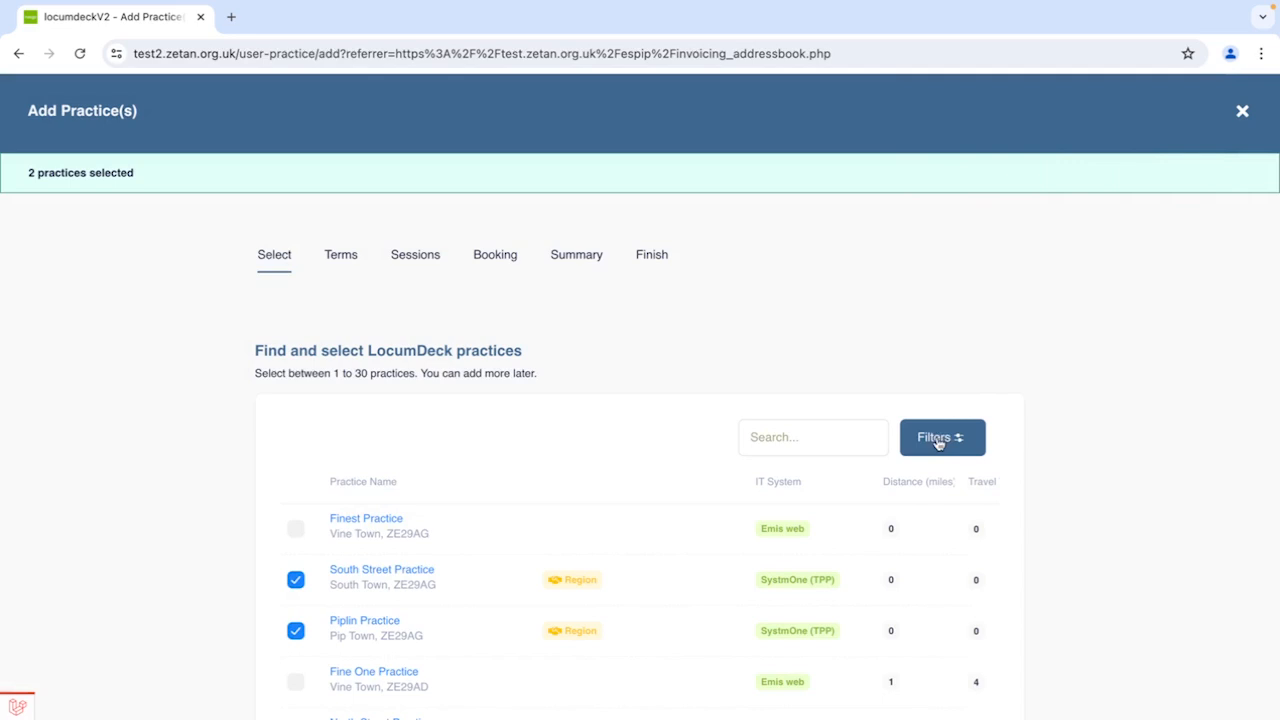
left_click(940, 436)
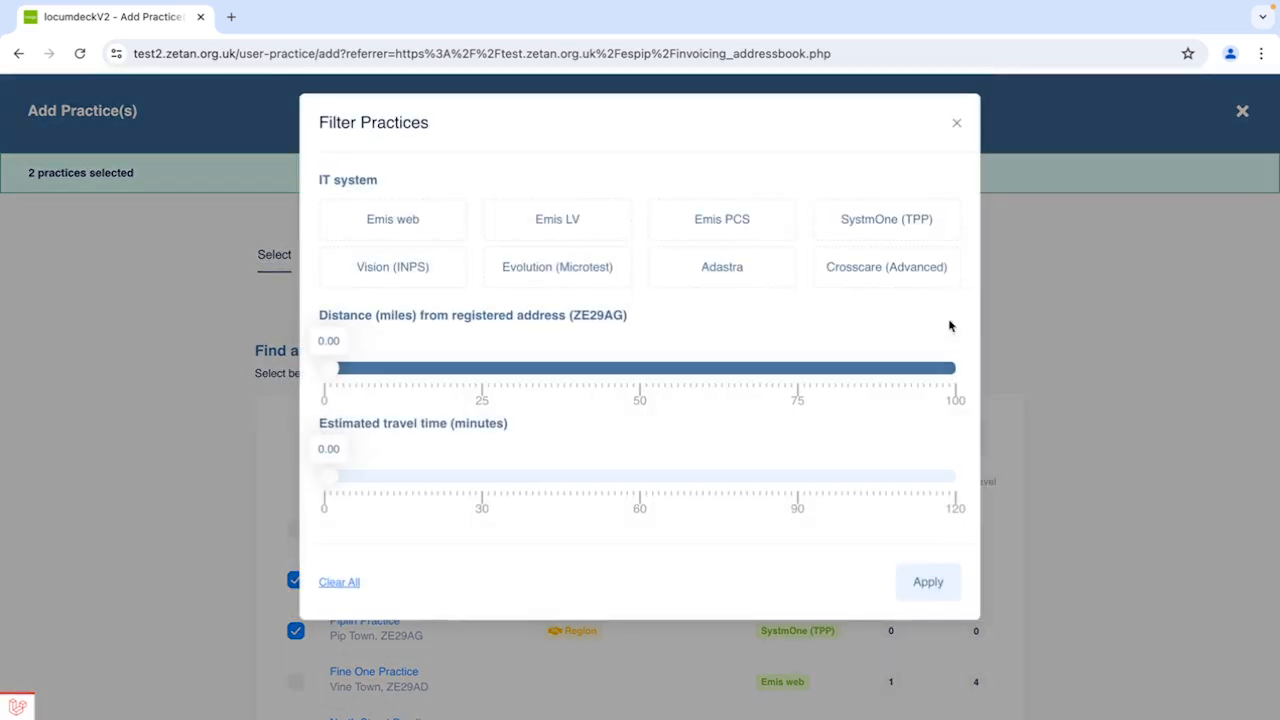
left_click(956, 122)
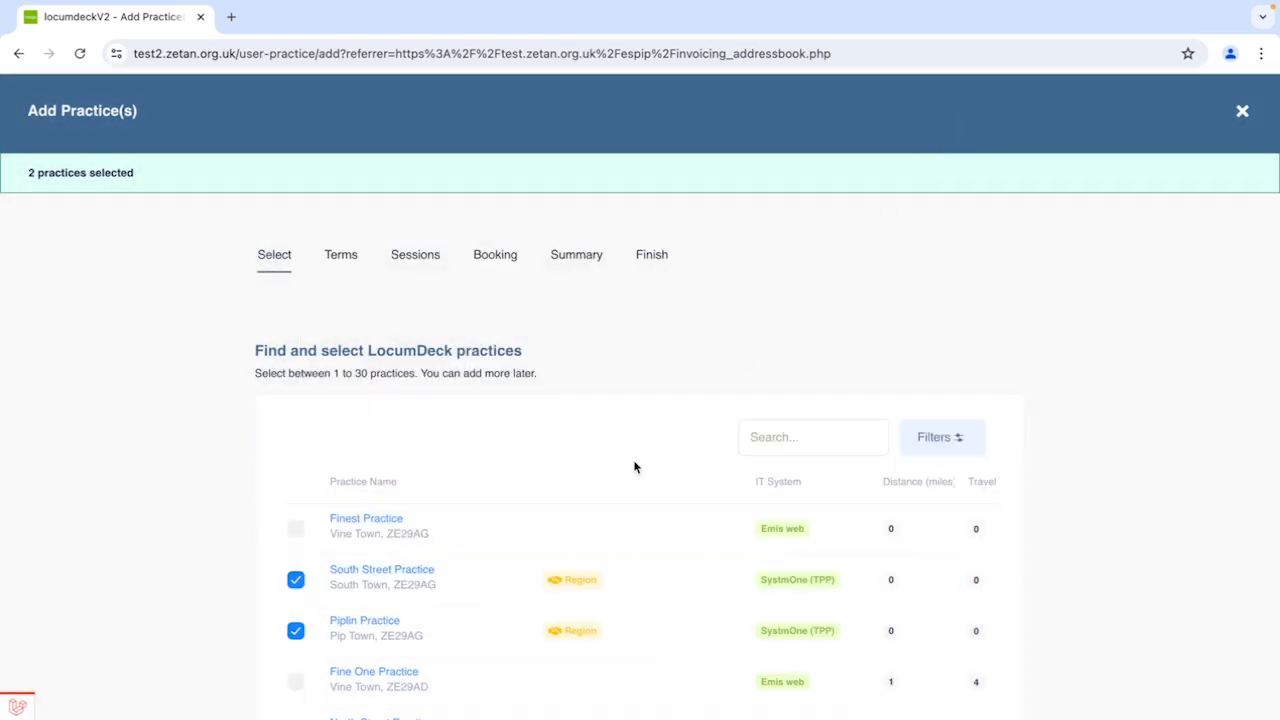
mouse_move(296, 176)
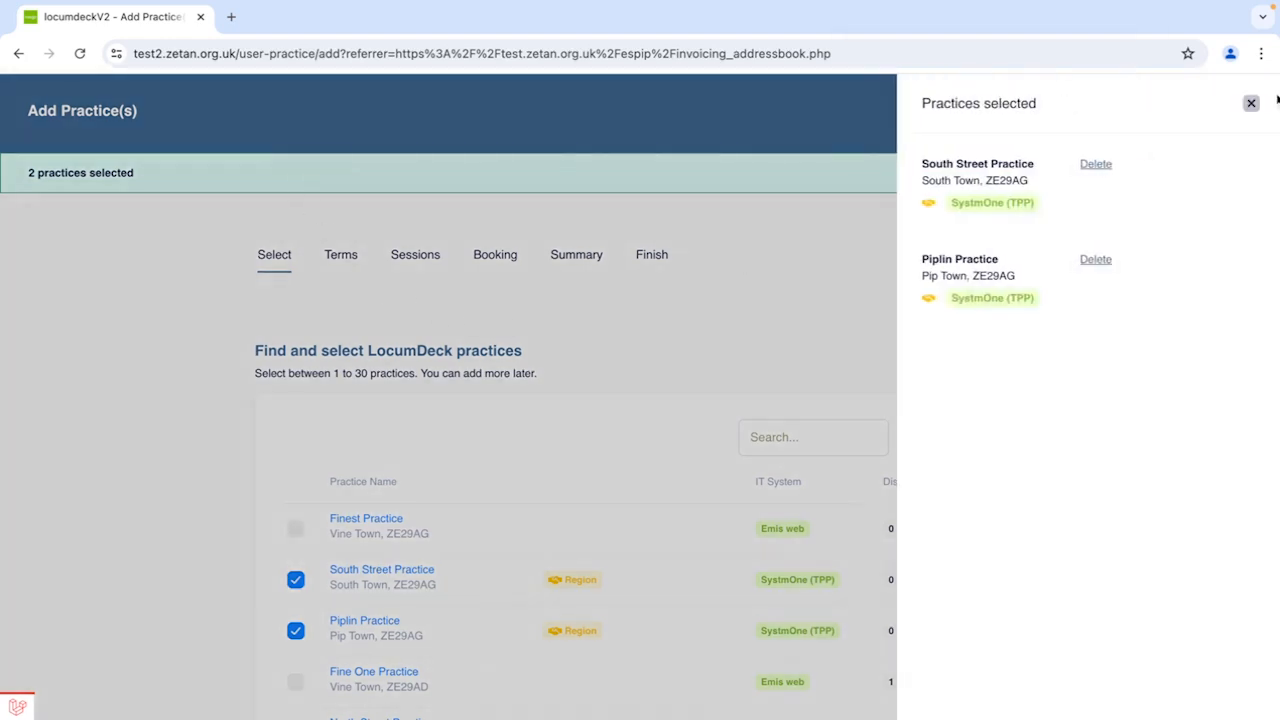
- Continue to terms and set Claim NHS pension Yes, Supervision No, Telephone Consultations Yes
left_click(1250, 104)
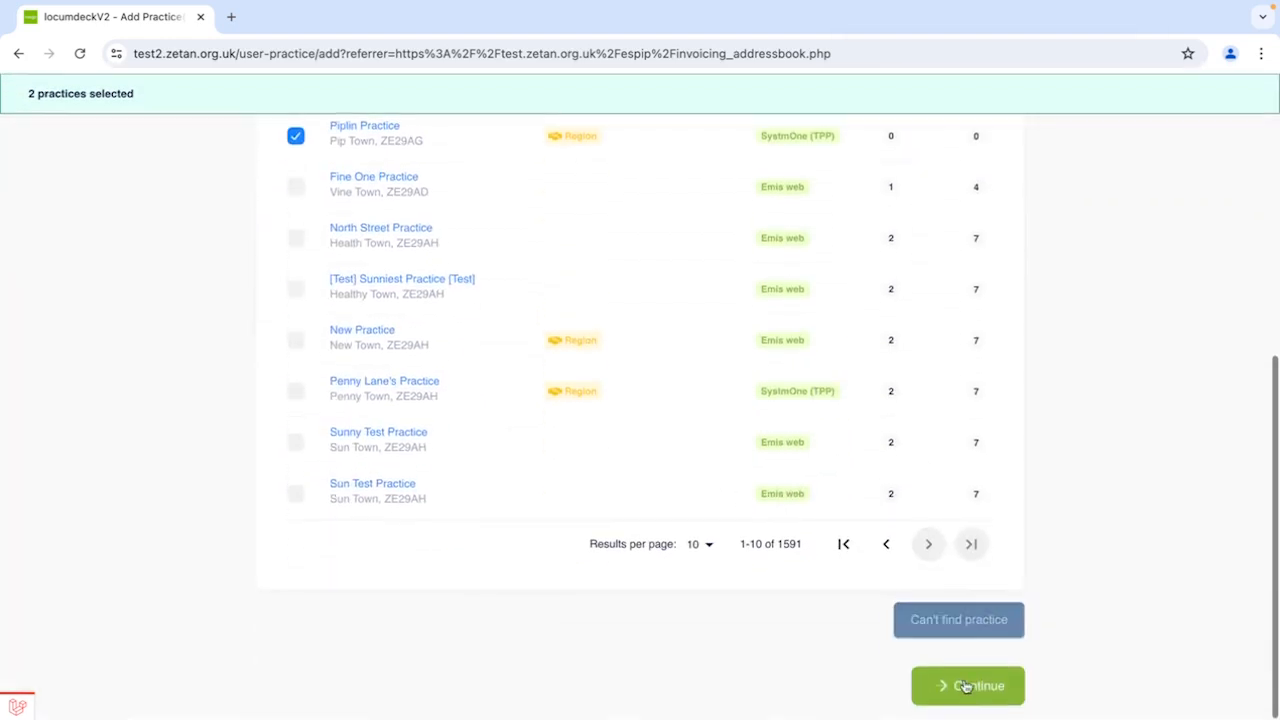
left_click(968, 684)
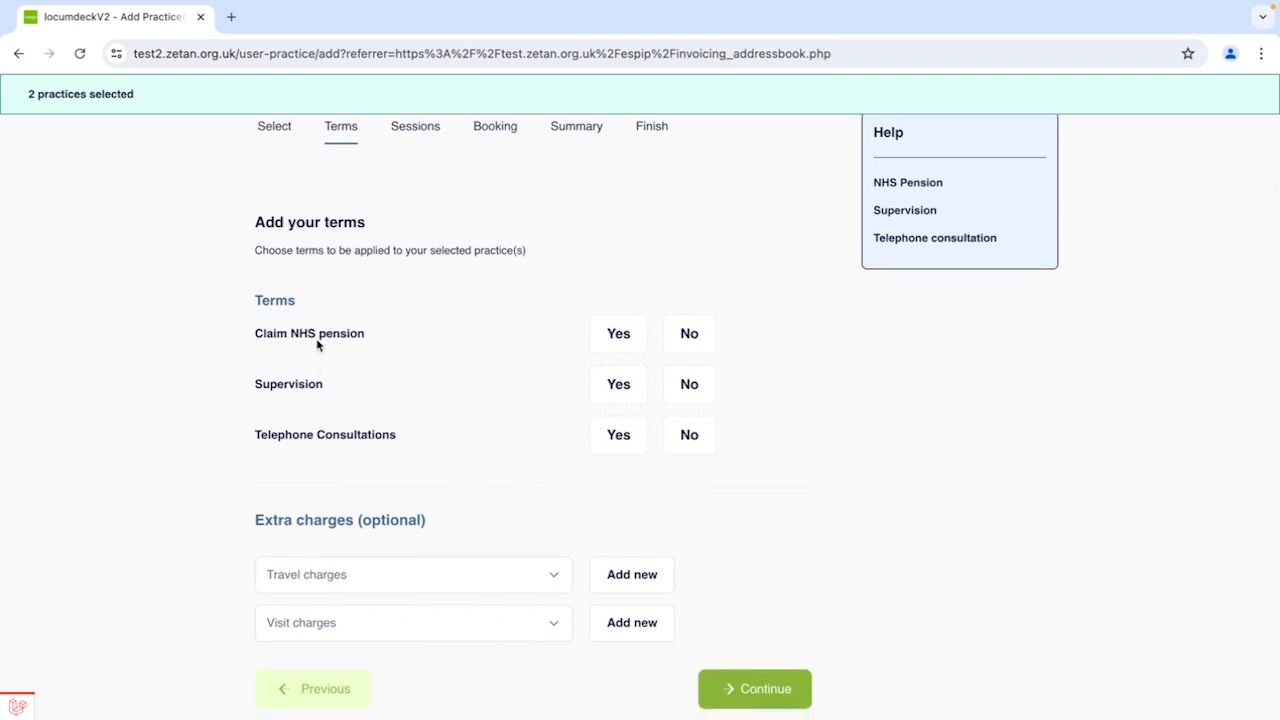
left_click(616, 332)
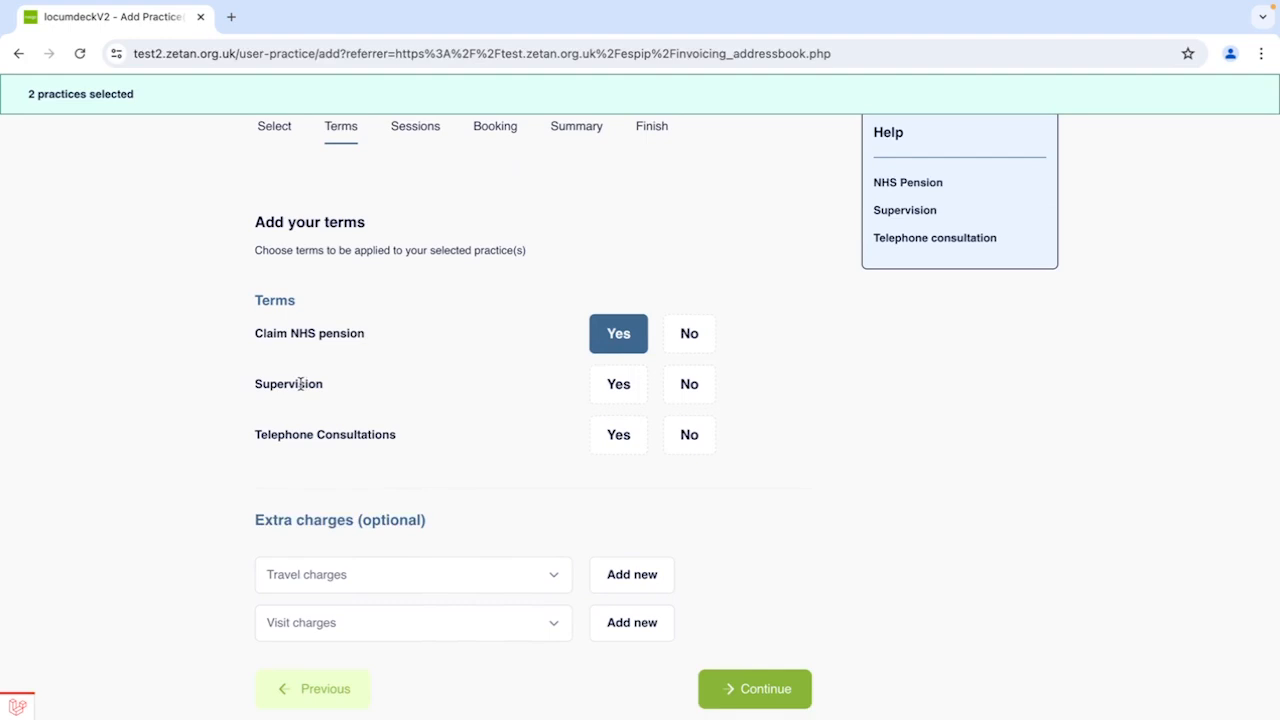
mouse_move(592, 396)
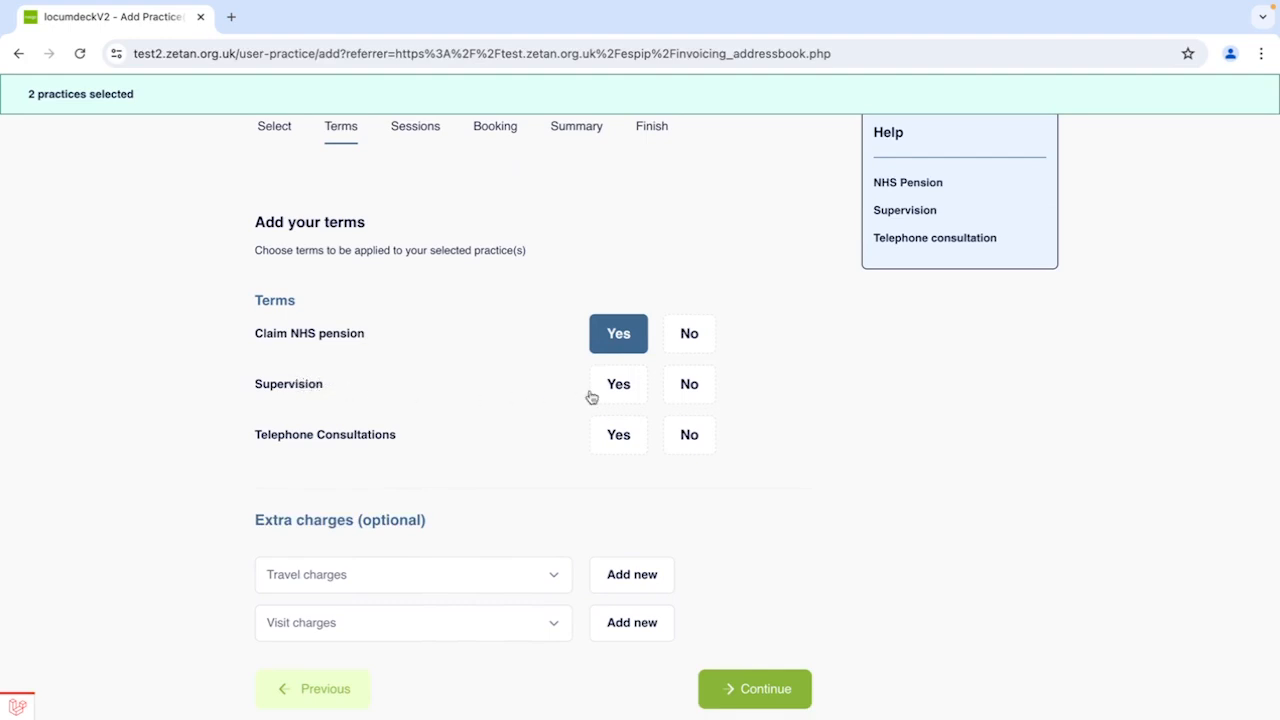
left_click(688, 384)
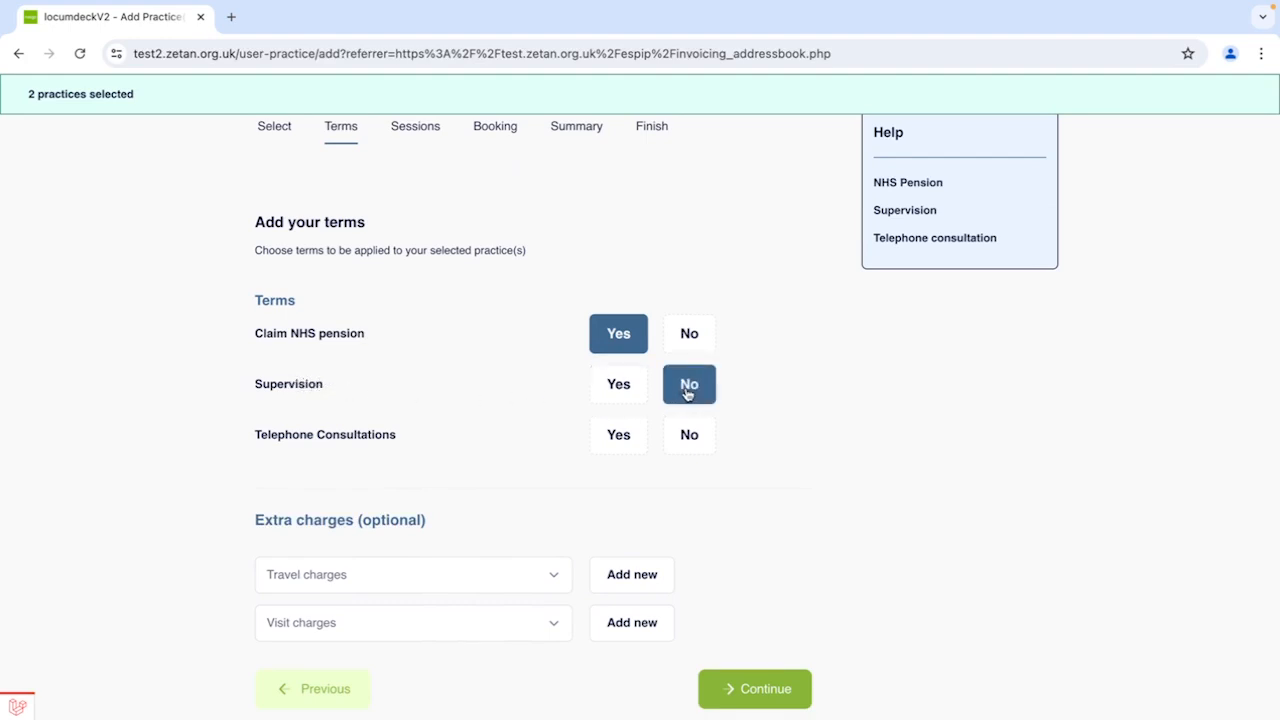
mouse_move(304, 448)
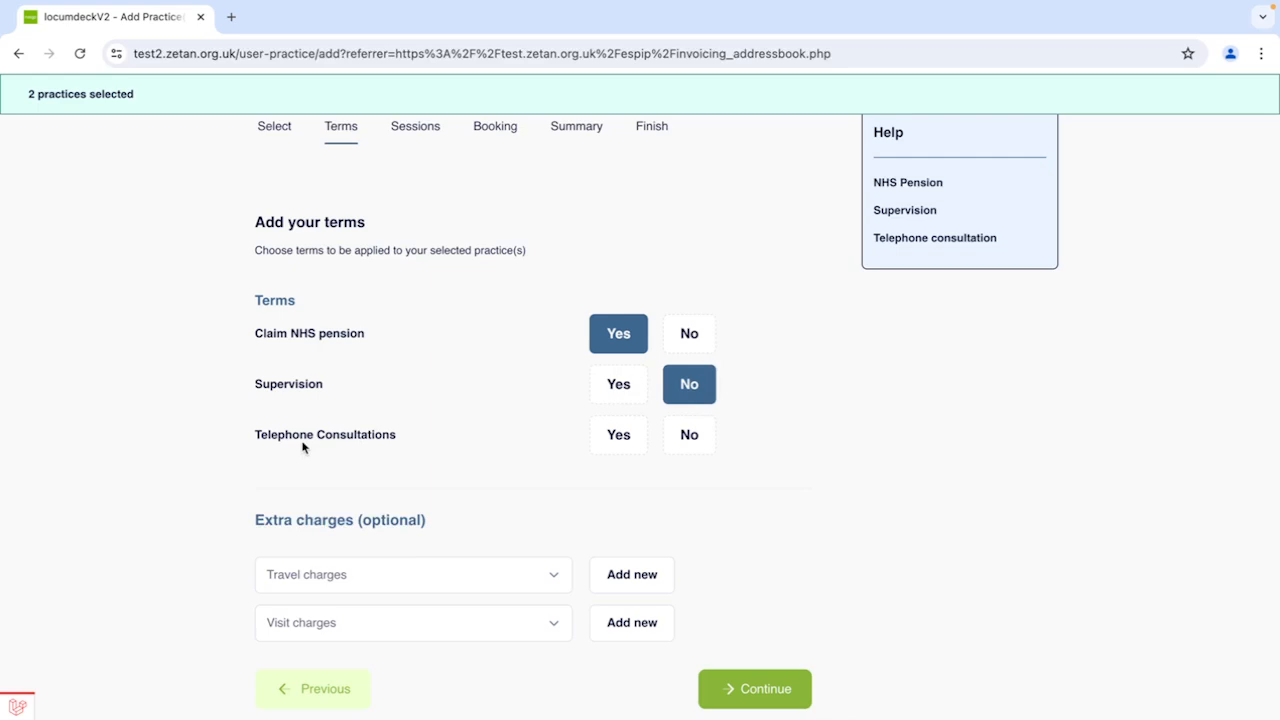
mouse_move(510, 452)
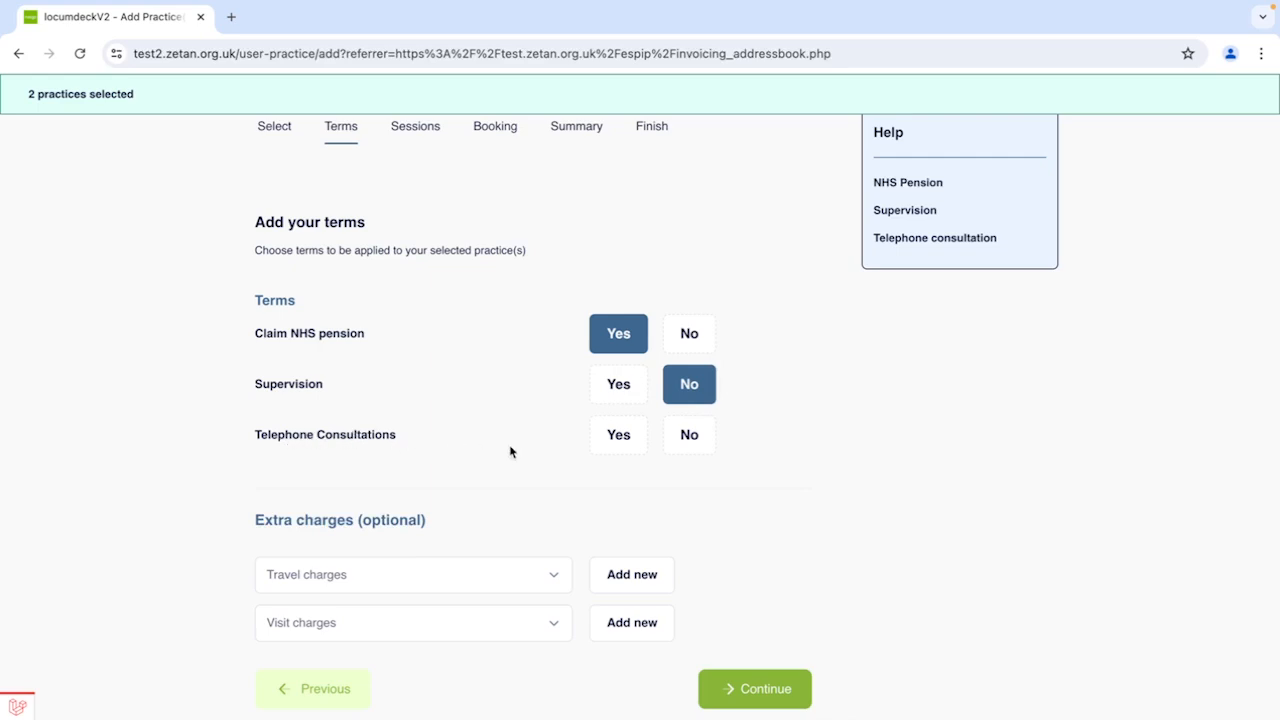
left_click(616, 434)
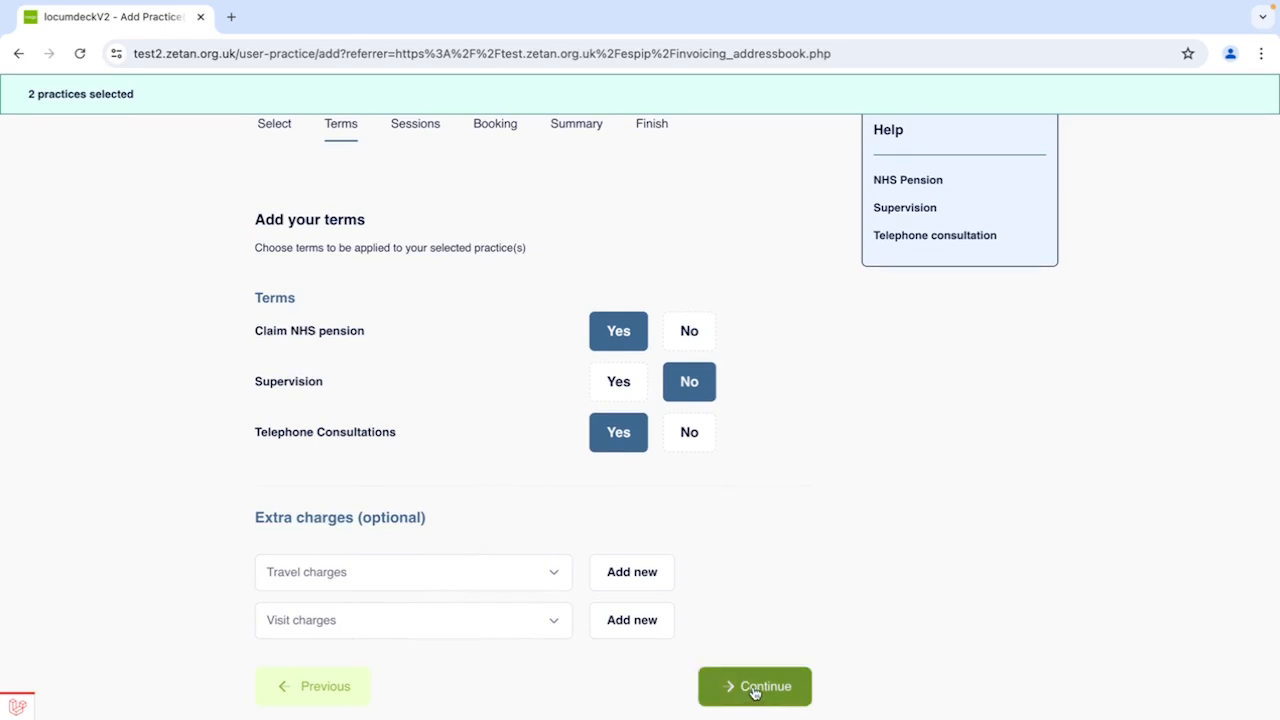
- Continue to the Sessions step and tick the existing Morning session
left_click(754, 686)
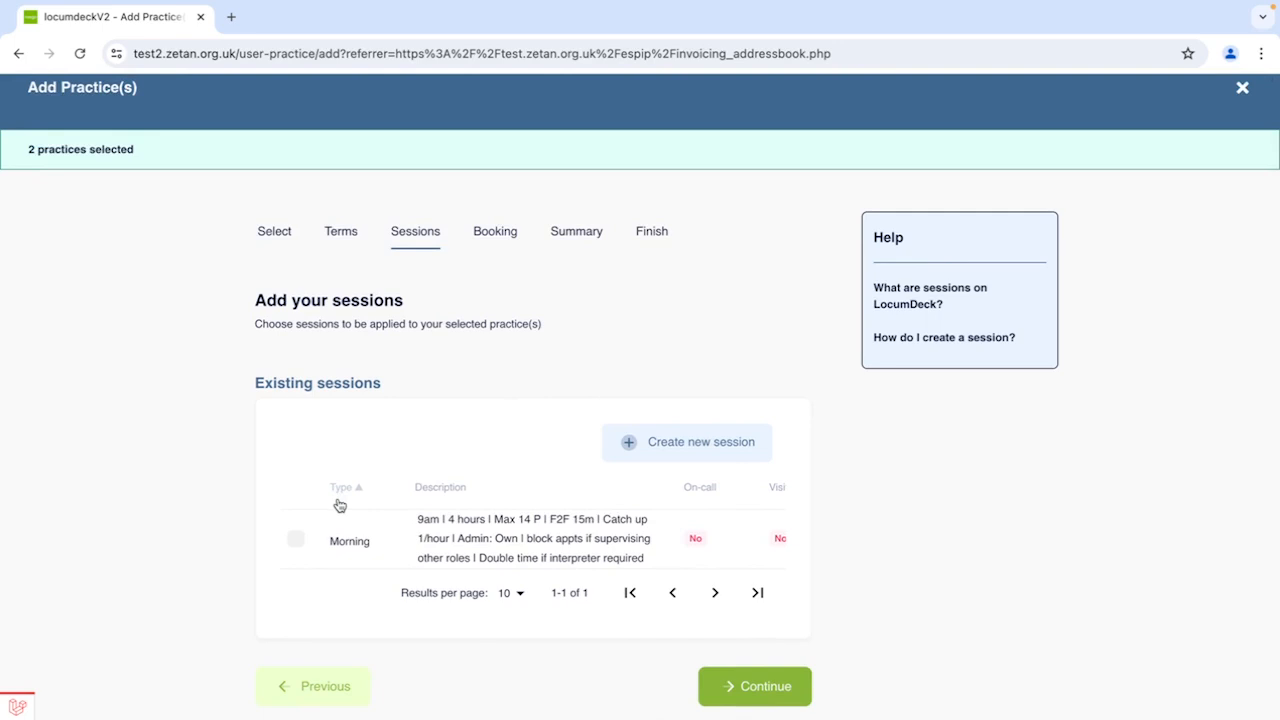
mouse_move(470, 556)
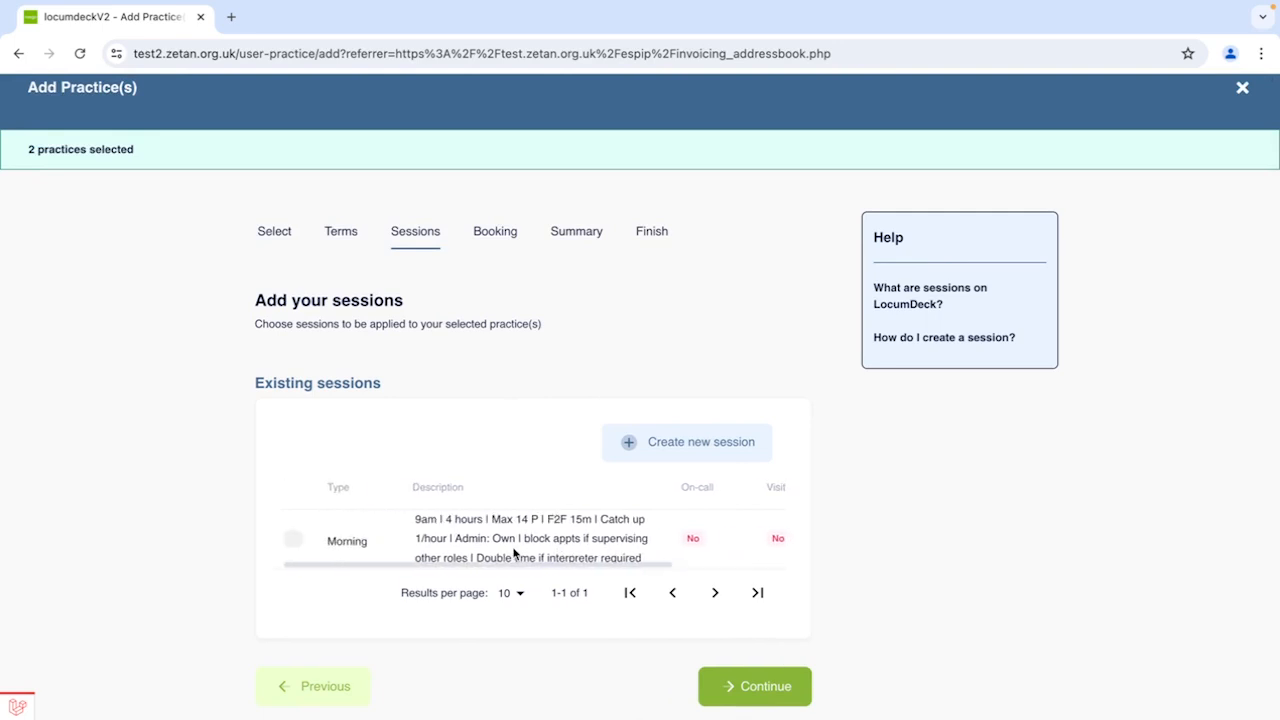
left_click(294, 538)
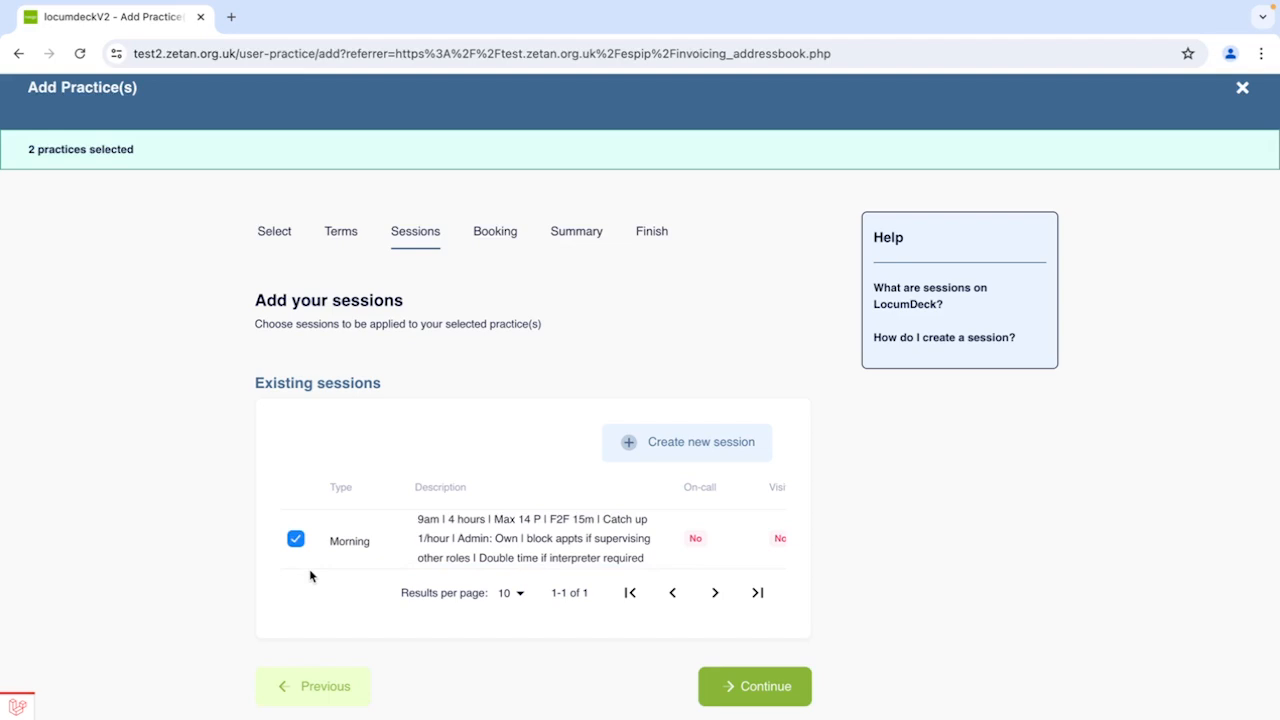
mouse_move(696, 492)
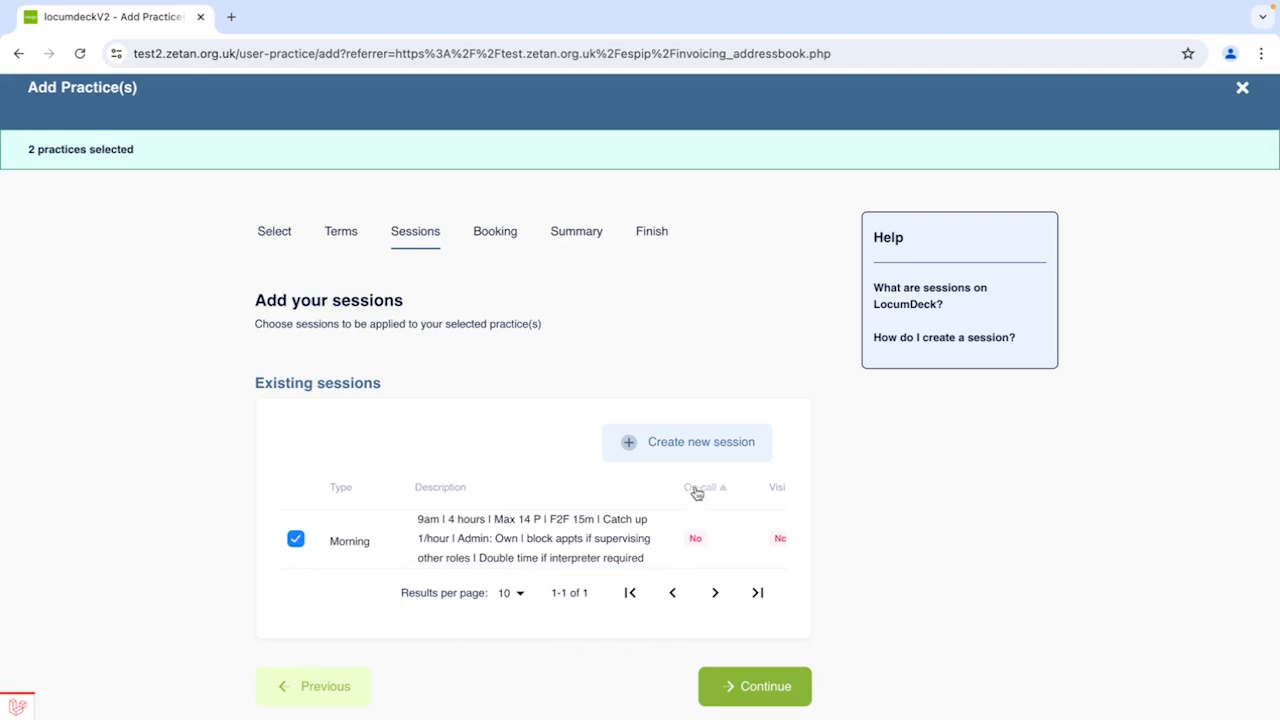
left_click(688, 442)
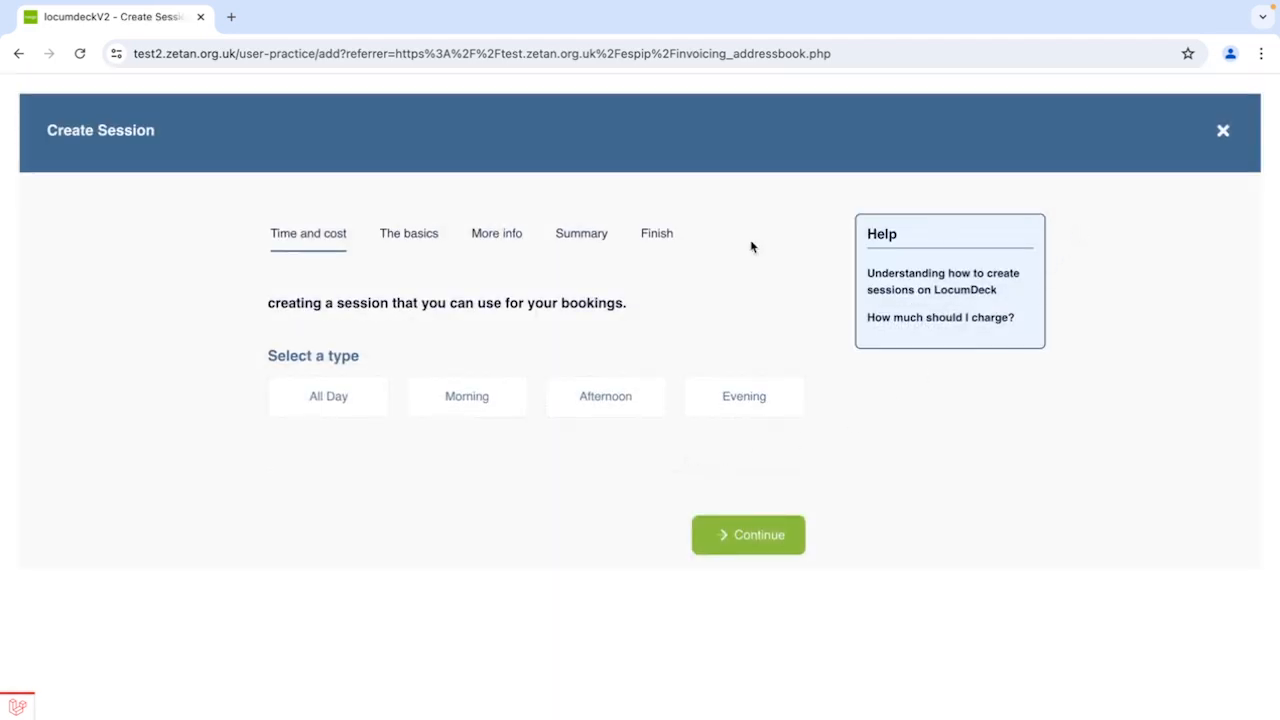
mouse_move(1104, 228)
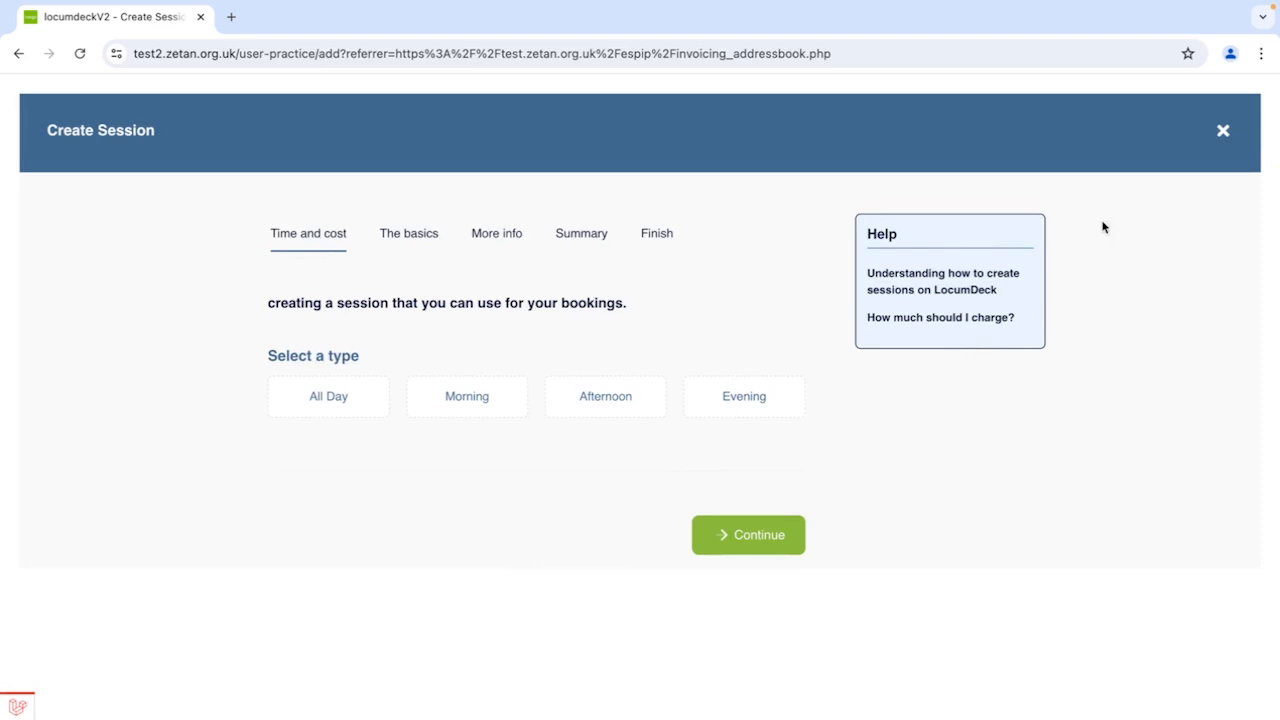
left_click(1222, 130)
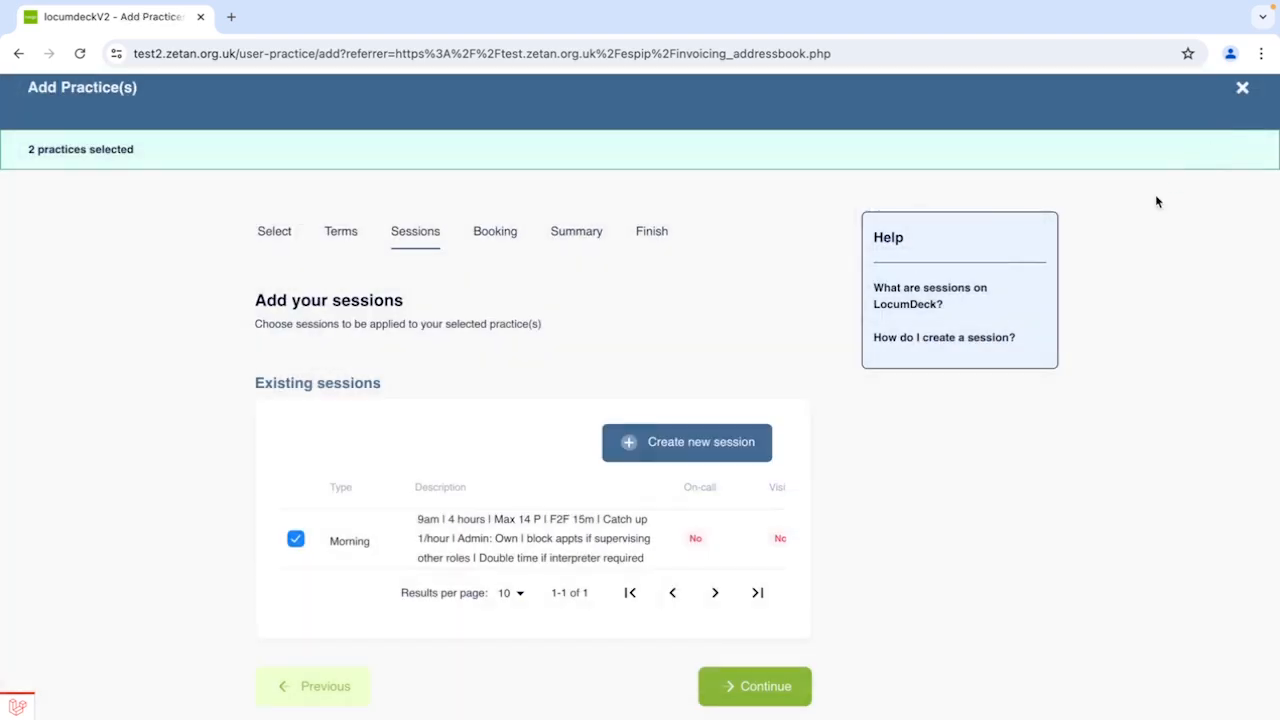
mouse_move(488, 604)
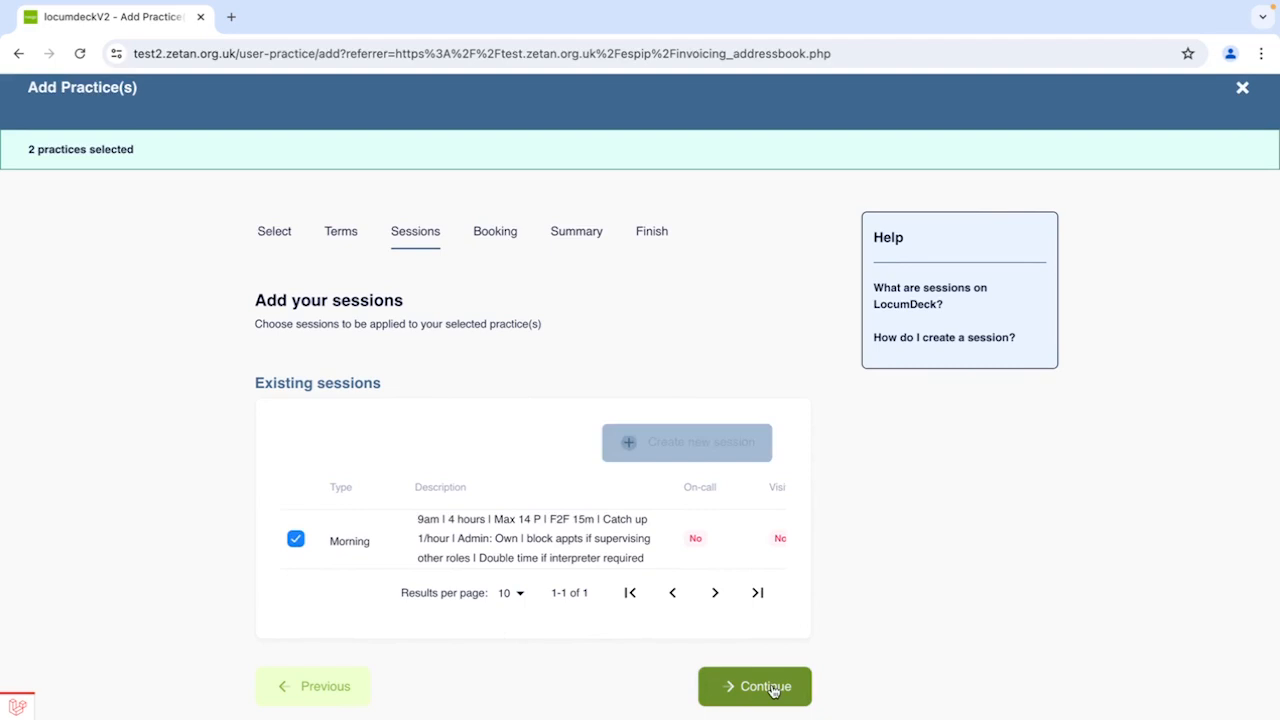
left_click(754, 686)
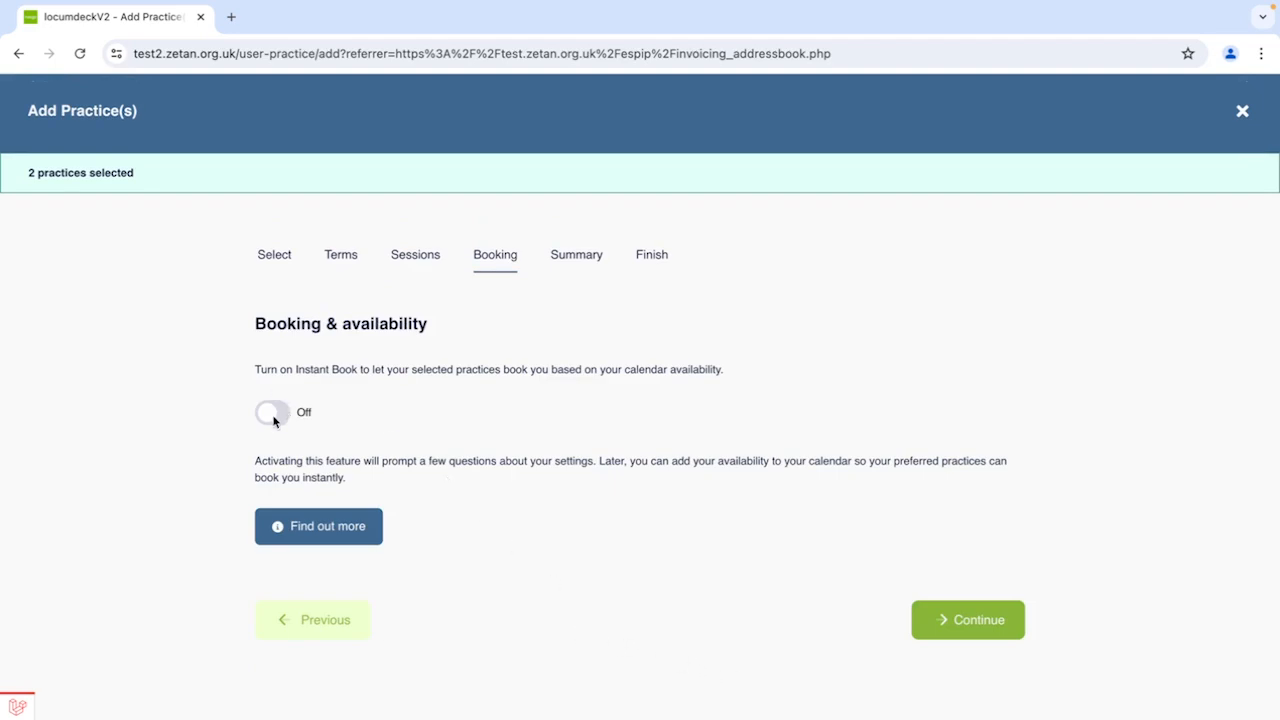
left_click(318, 526)
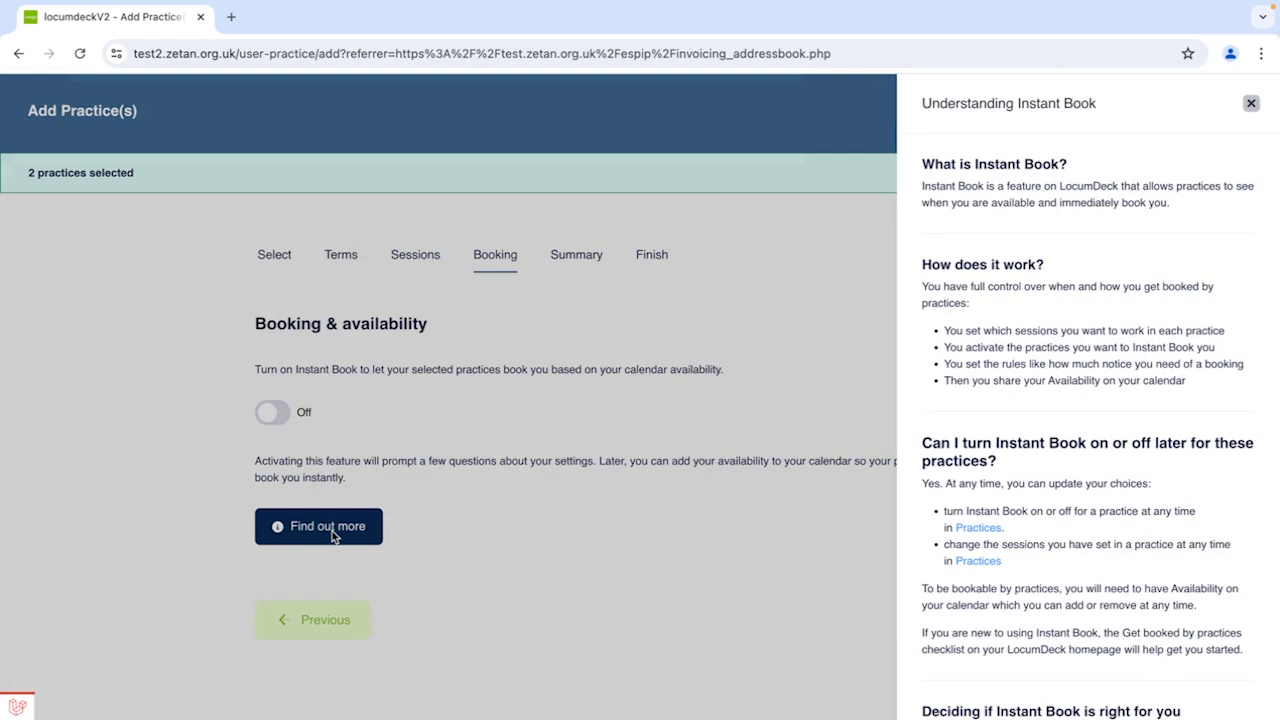
mouse_move(928, 384)
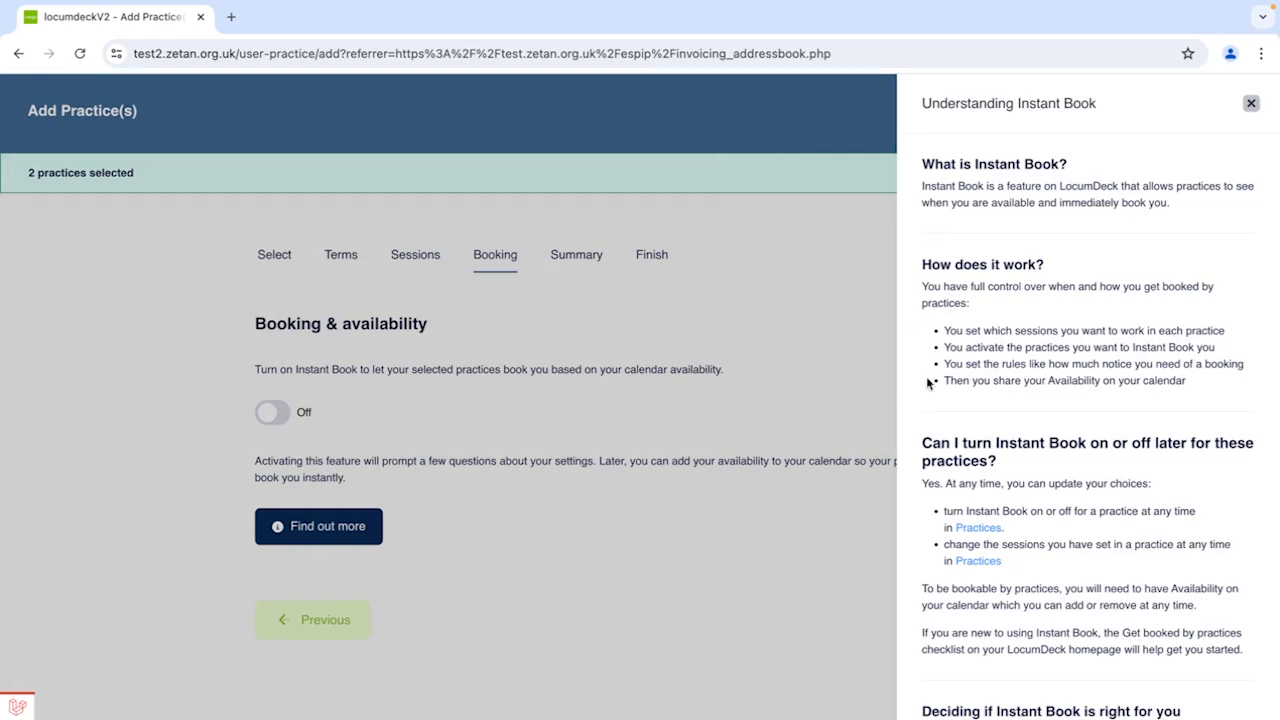
mouse_move(1272, 376)
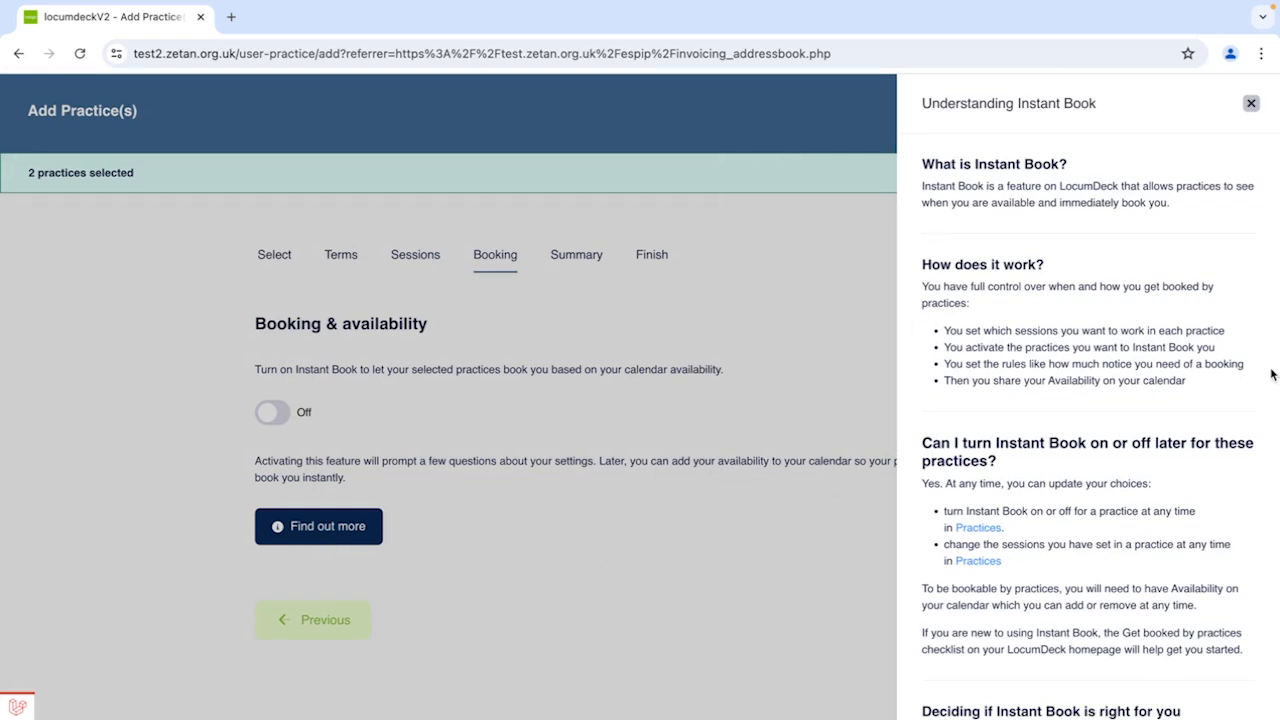
mouse_move(1260, 130)
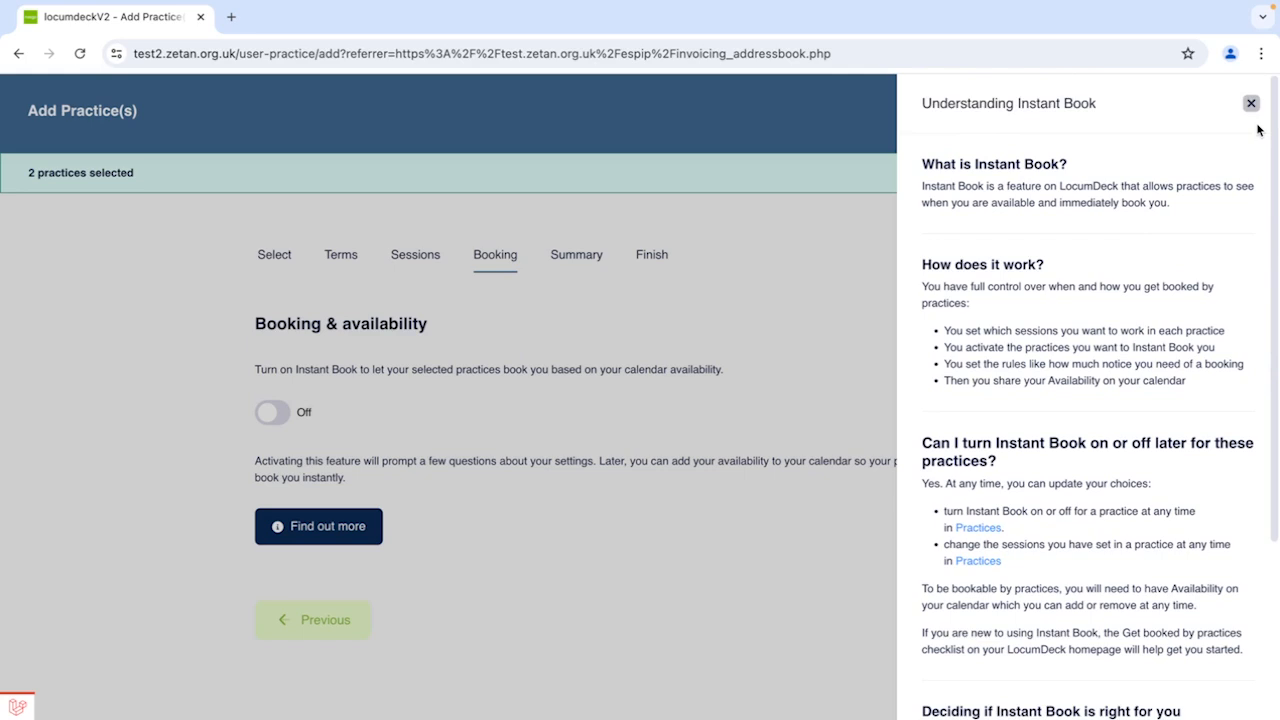
mouse_move(1252, 104)
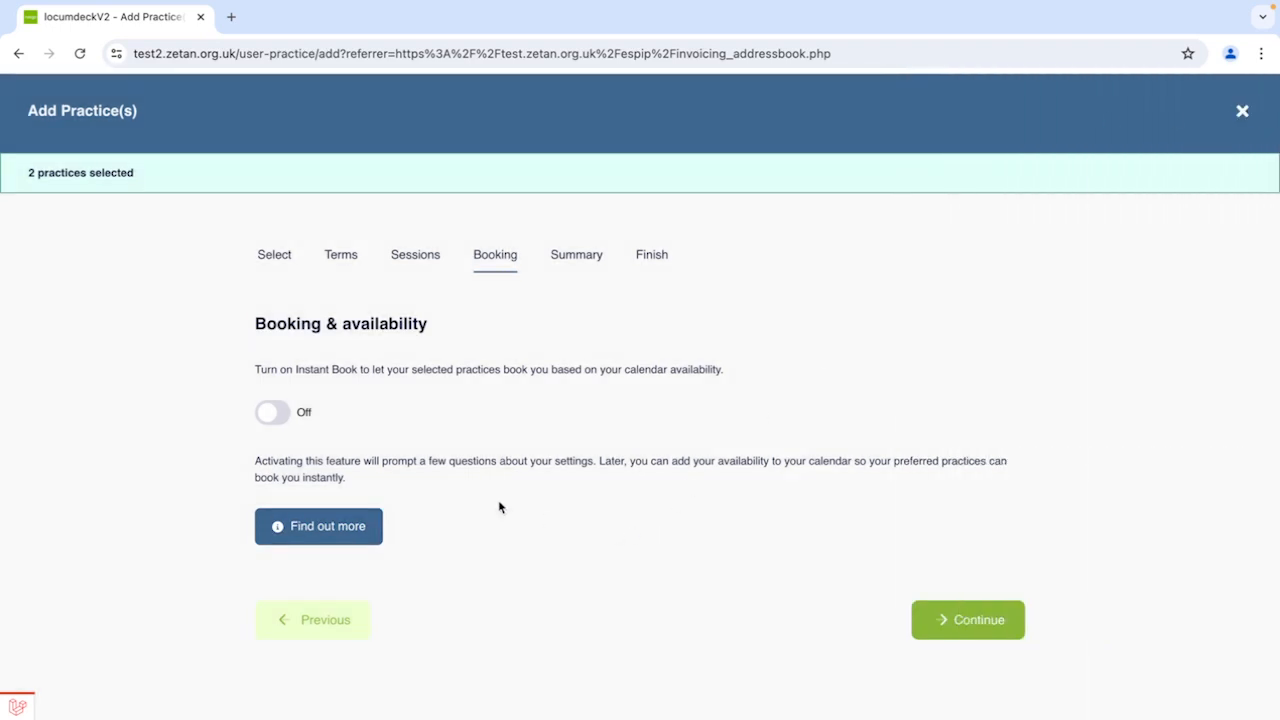
- Switch Instant Book on with 1 day minimum booking notice and 0.5 hrs travel time
left_click(272, 412)
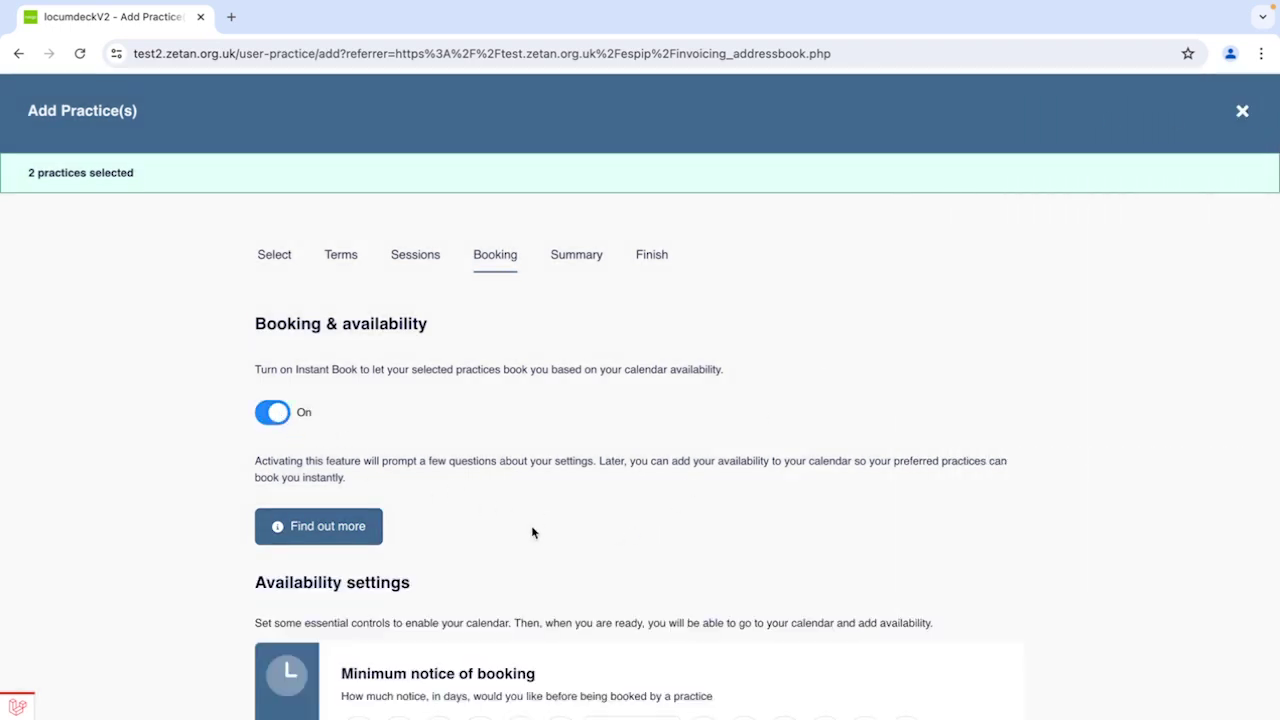
scroll("down", 3)
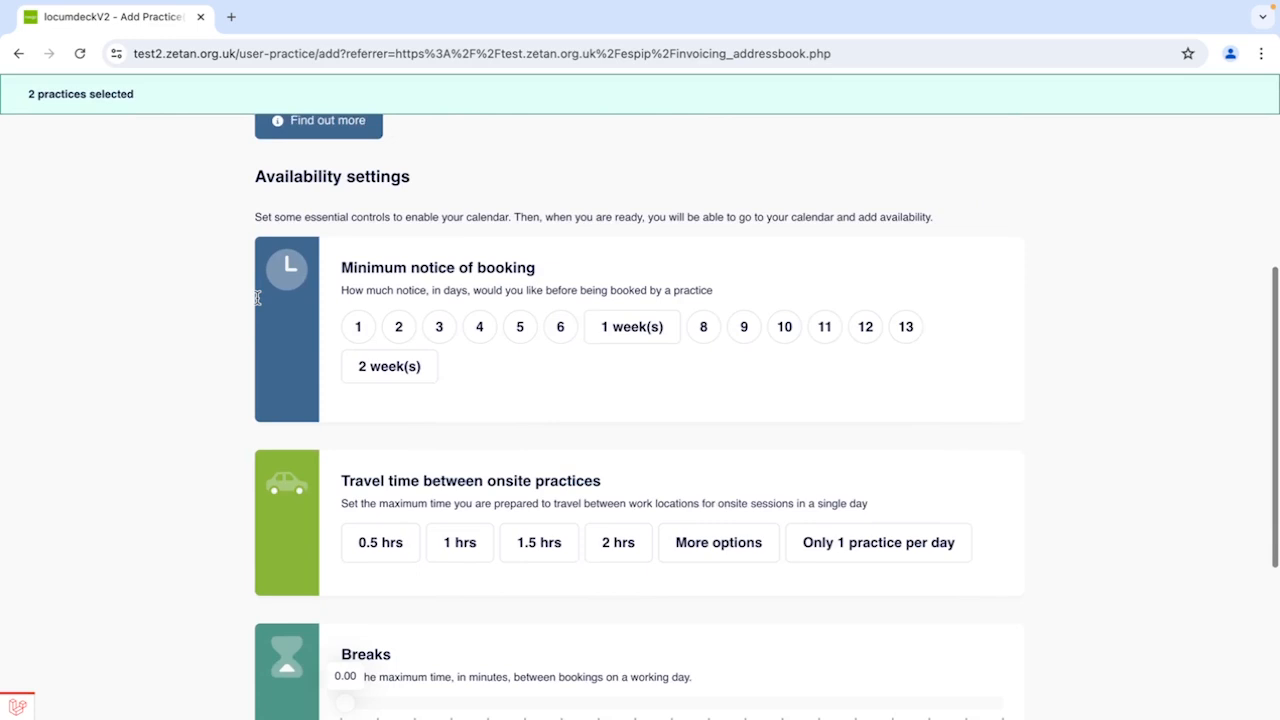
scroll("down", 3)
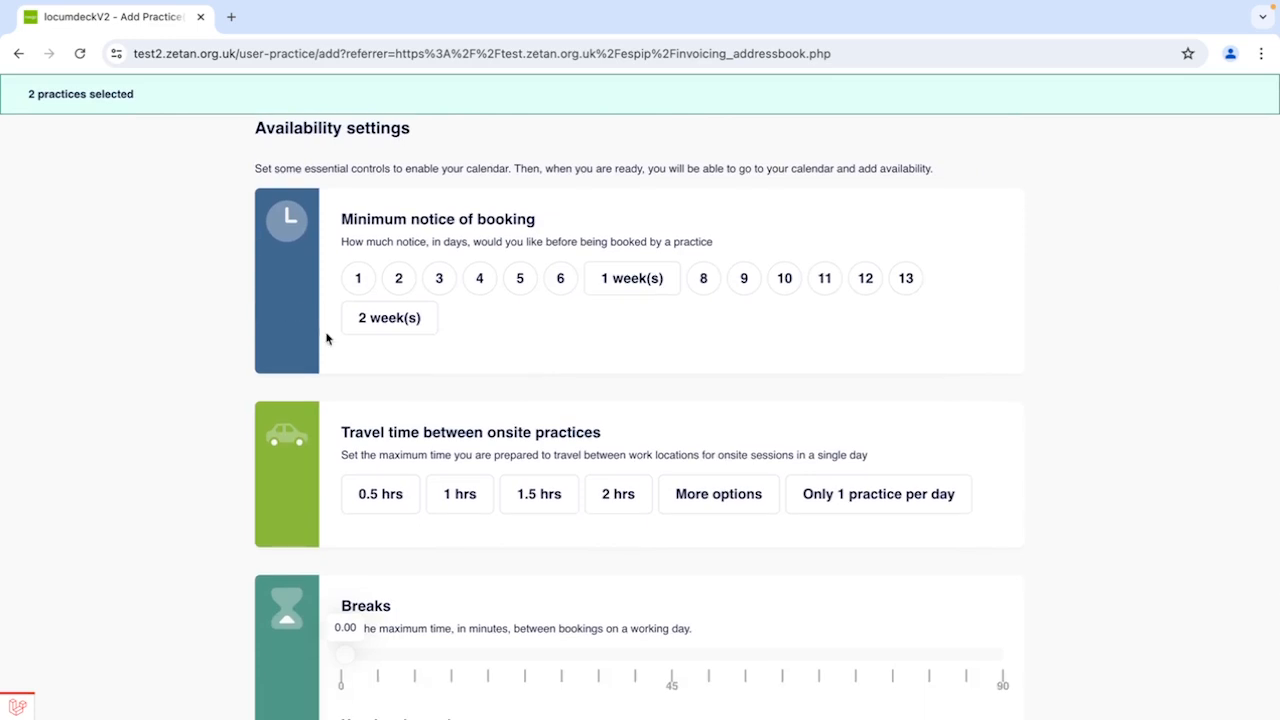
left_click(358, 278)
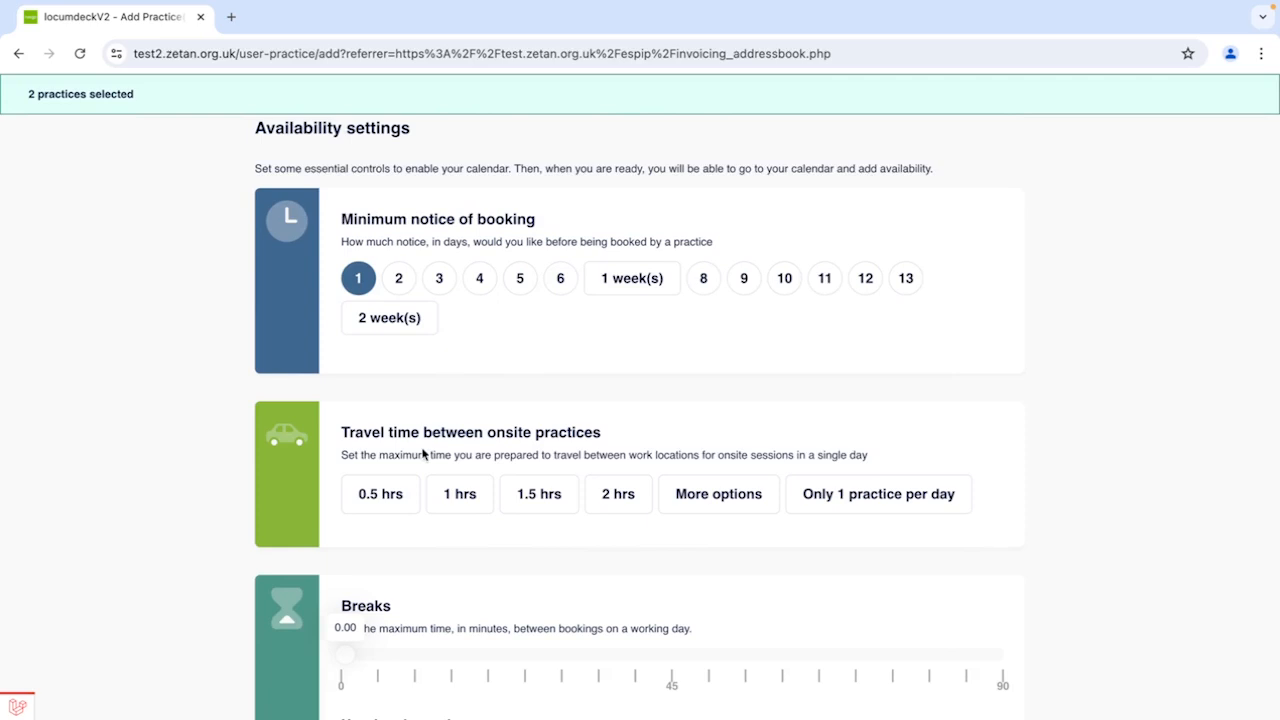
left_click(380, 494)
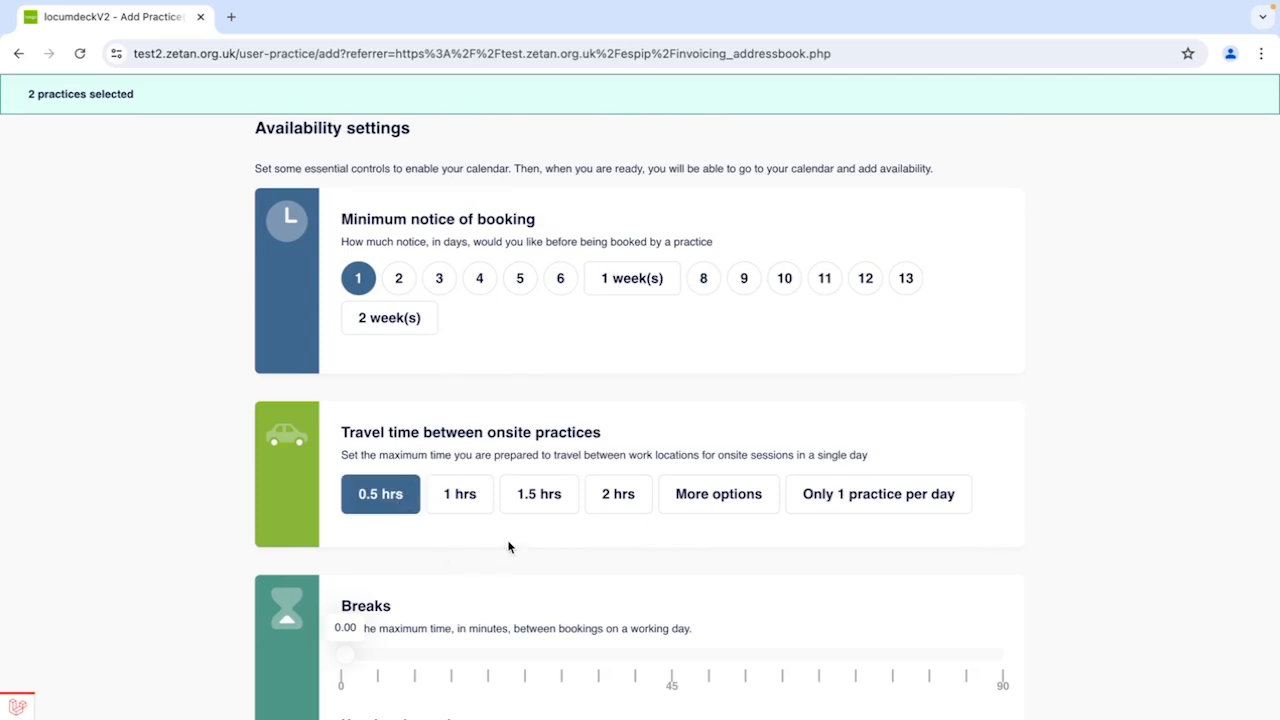
scroll("down", 3)
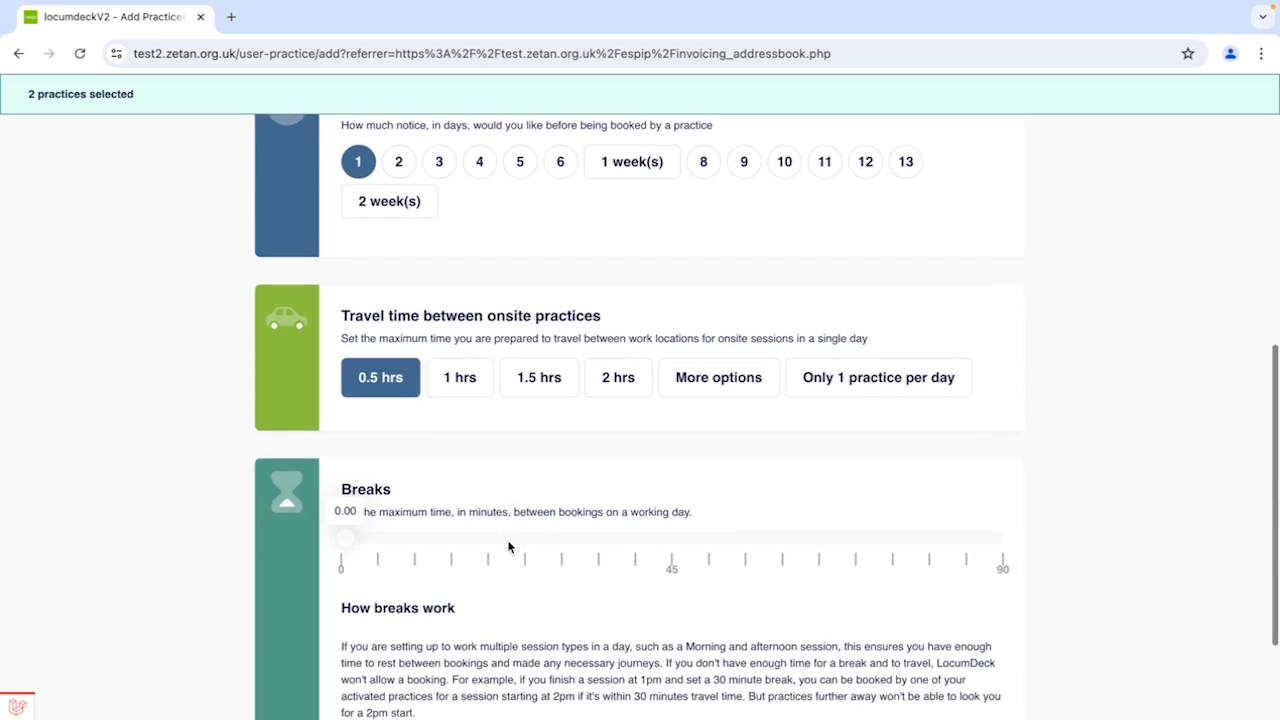
scroll("down", 3)
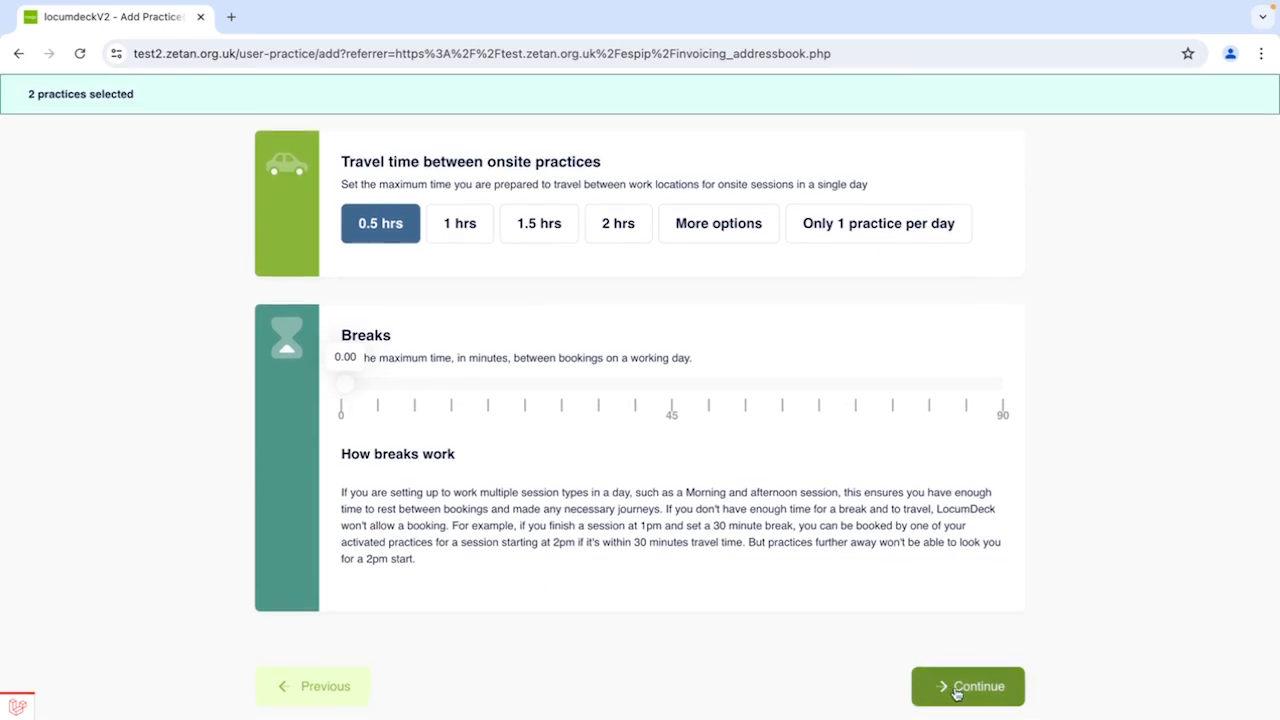
- Continue through the Summary, submit the two practices and close the Successfully added screen
left_click(968, 686)
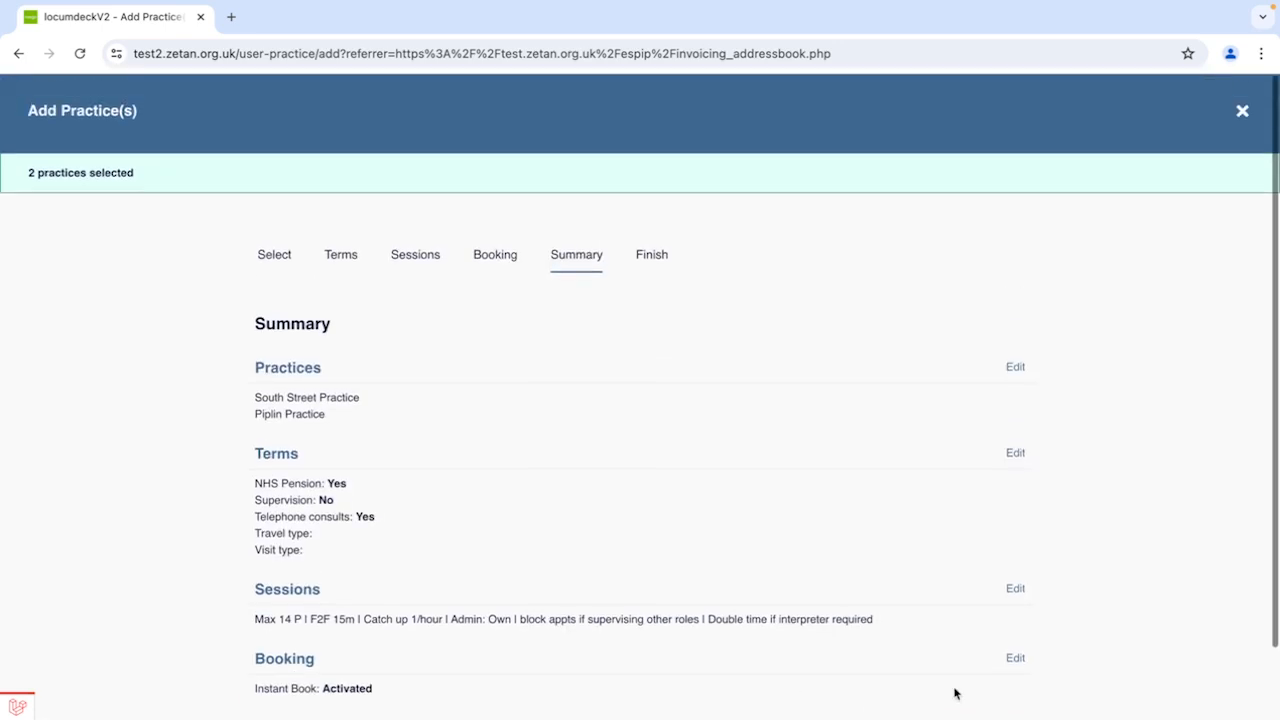
scroll("up", 3)
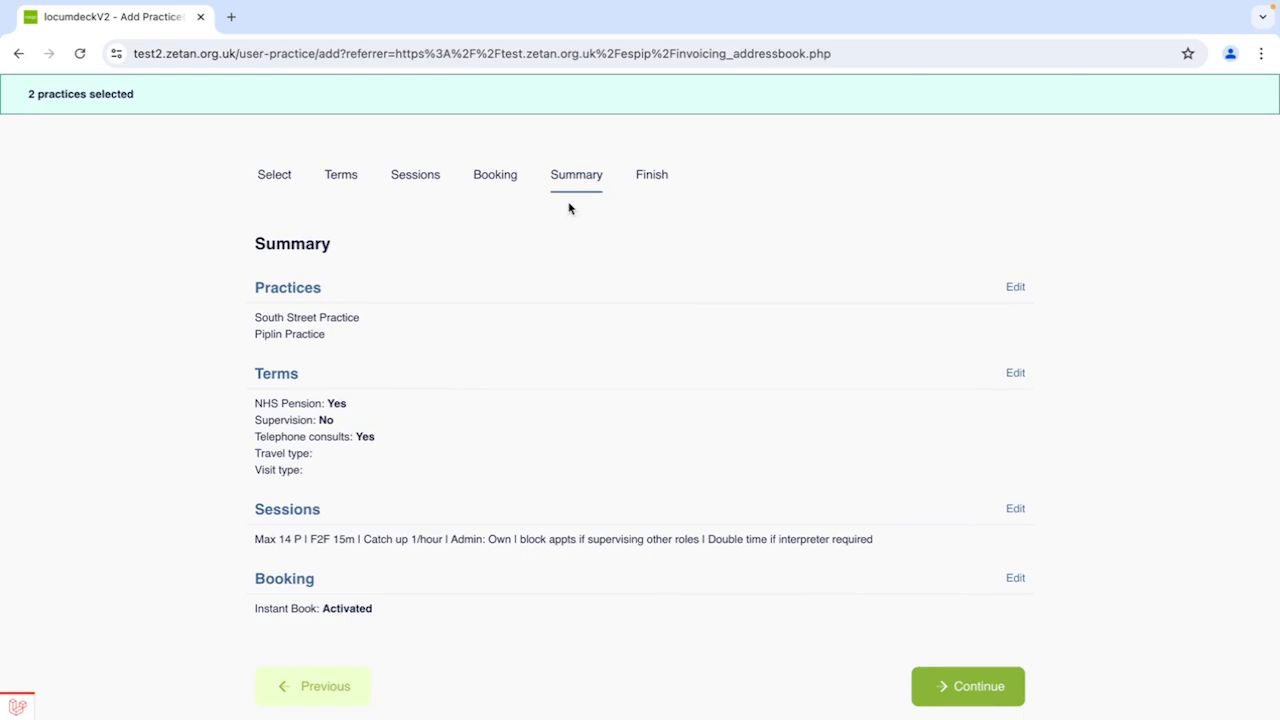
mouse_move(1000, 376)
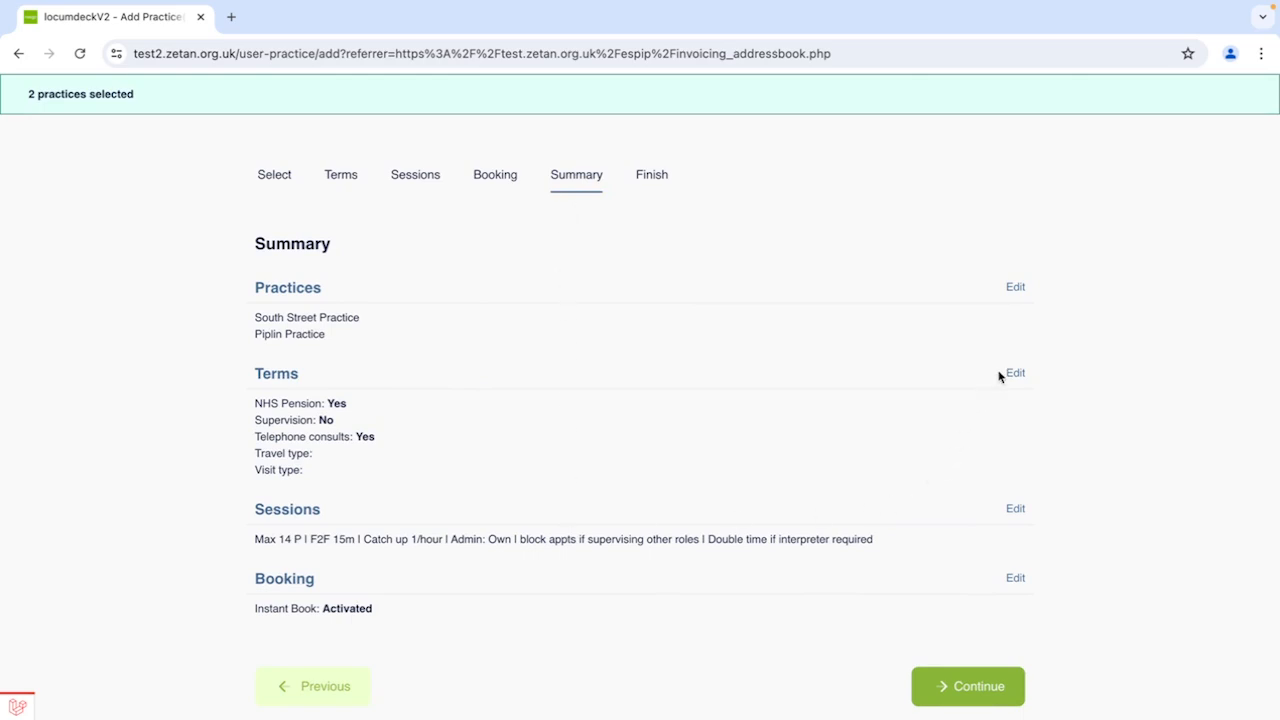
mouse_move(1016, 508)
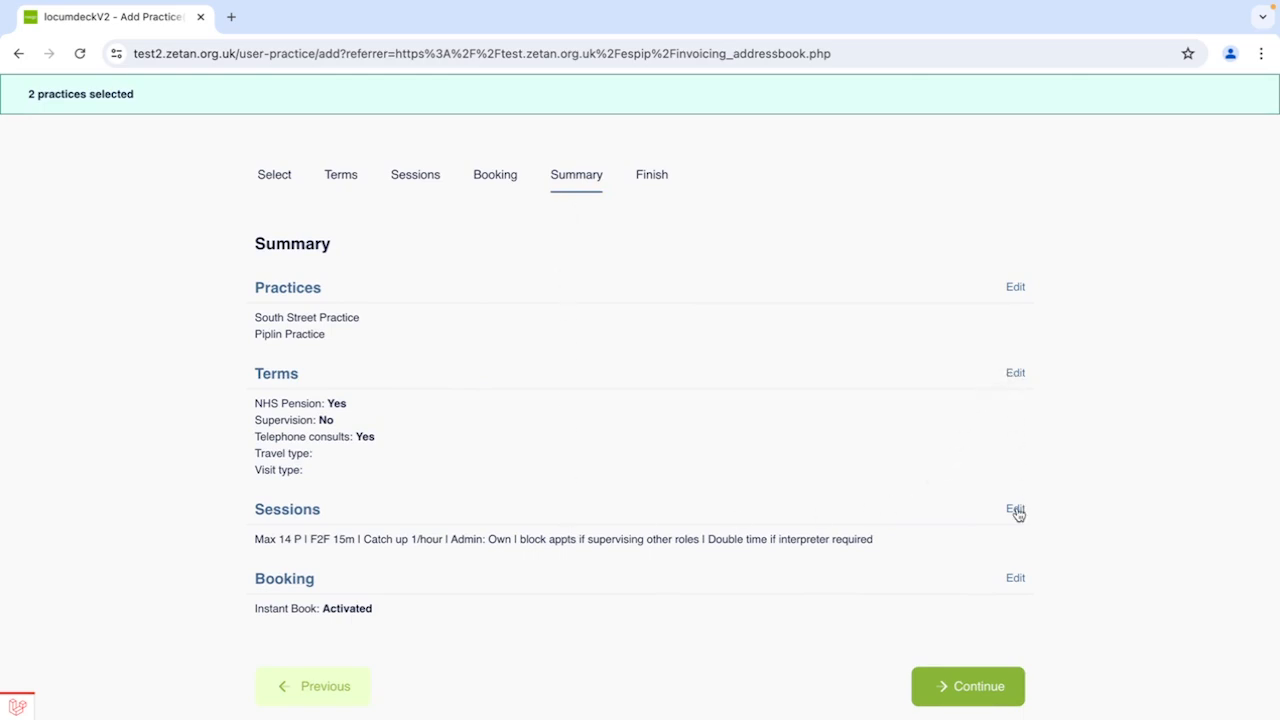
left_click(968, 686)
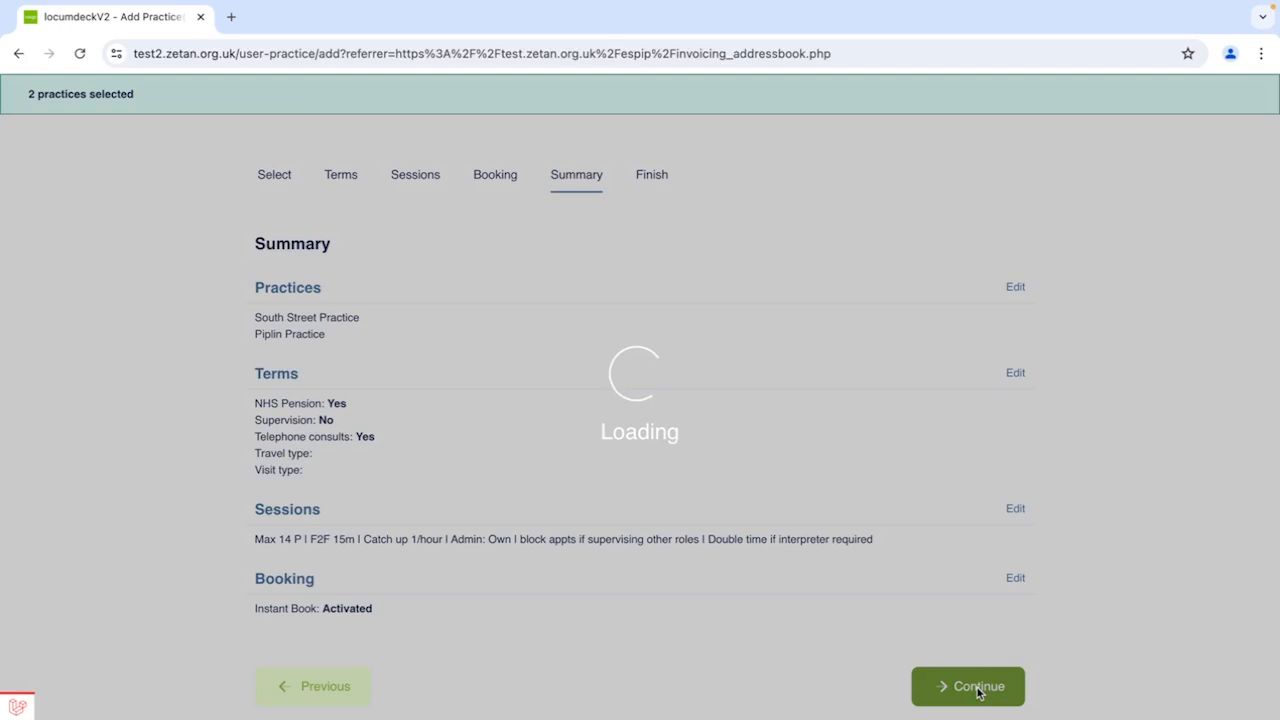
left_click(968, 686)
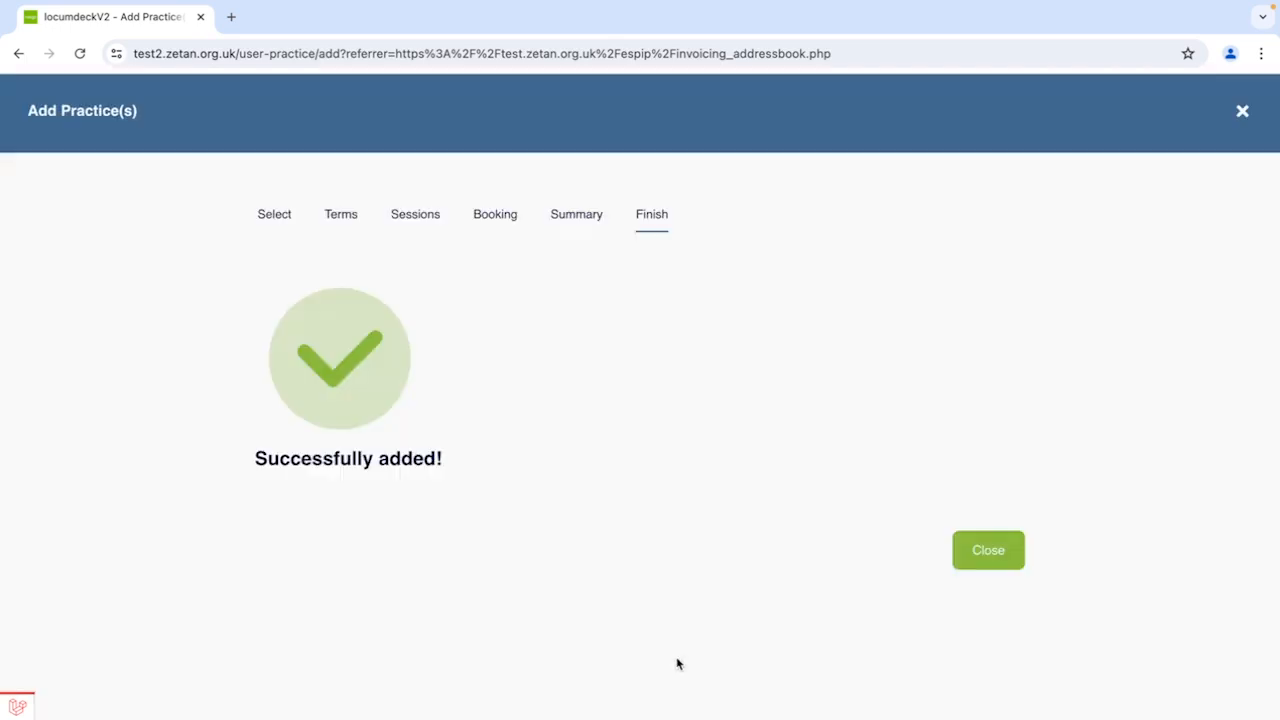
left_click(988, 550)
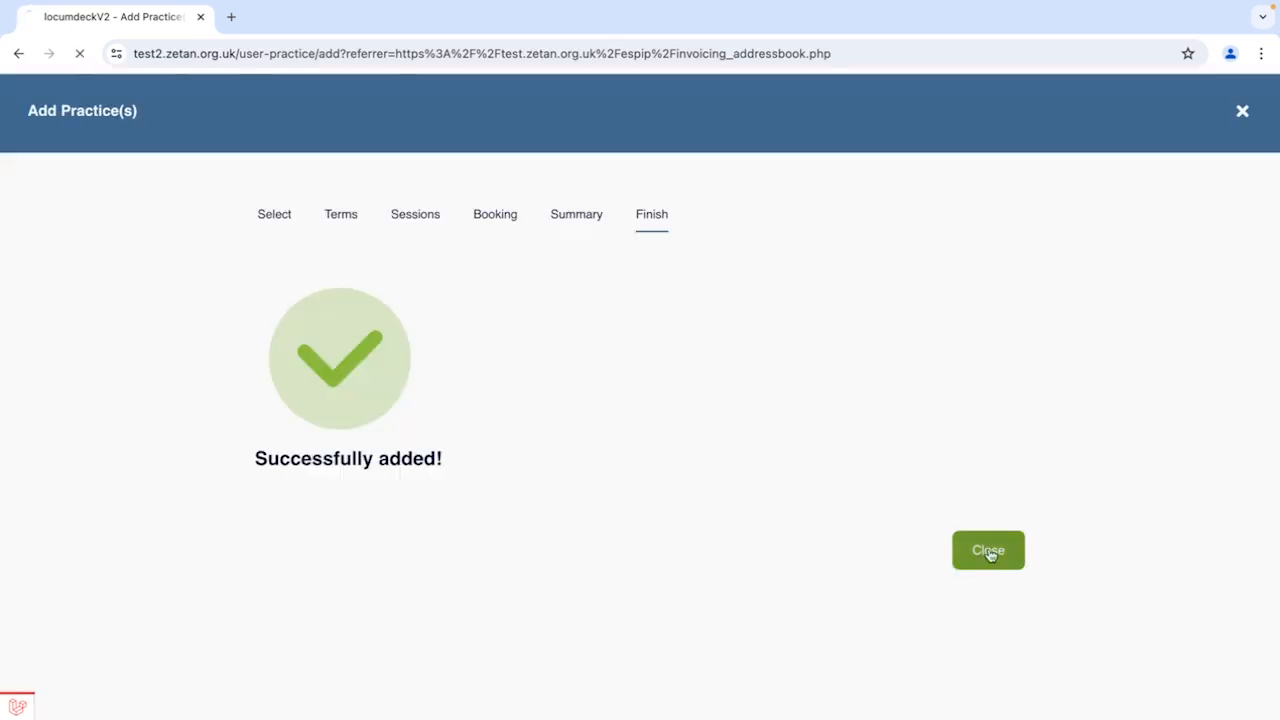
left_click(988, 550)
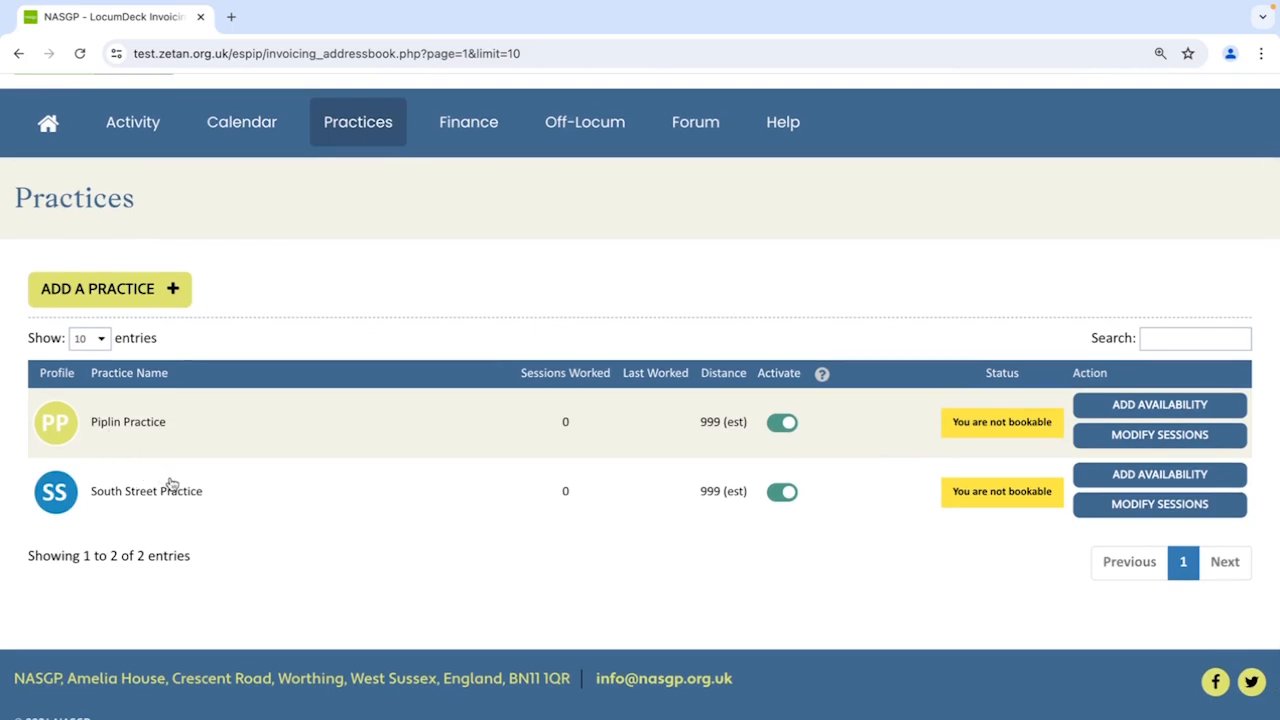
mouse_move(602, 512)
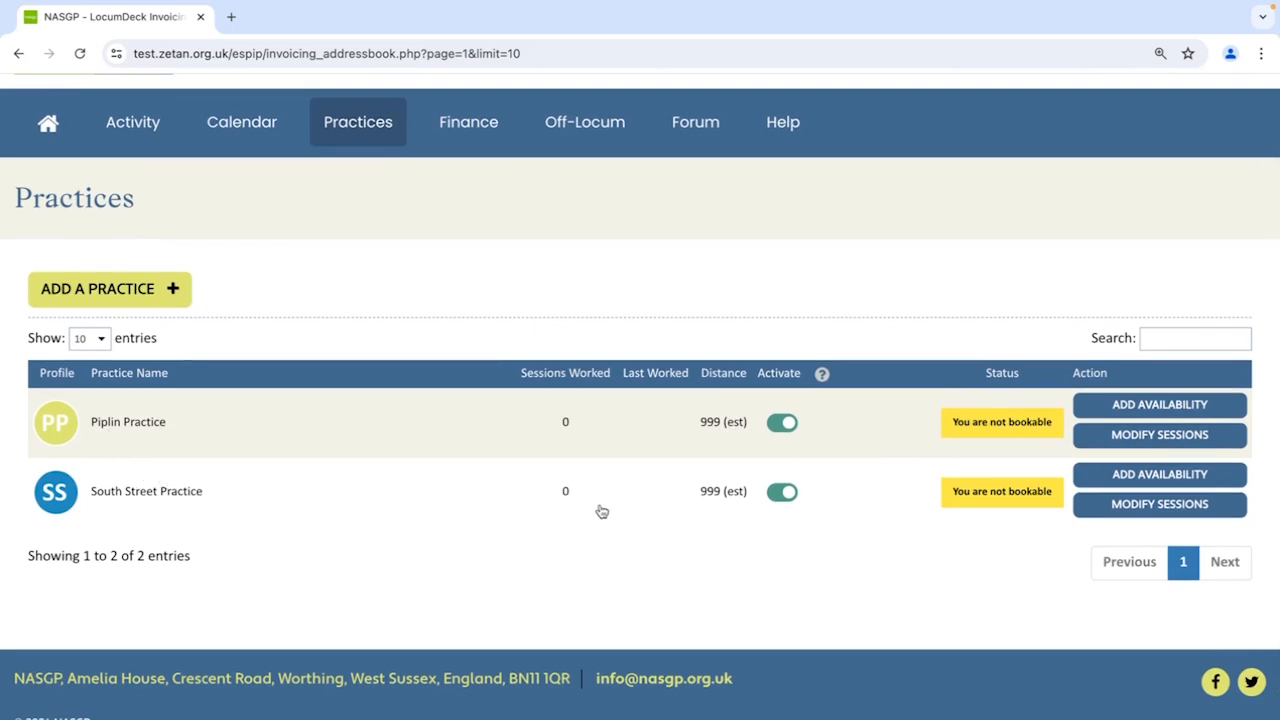
mouse_move(652, 520)
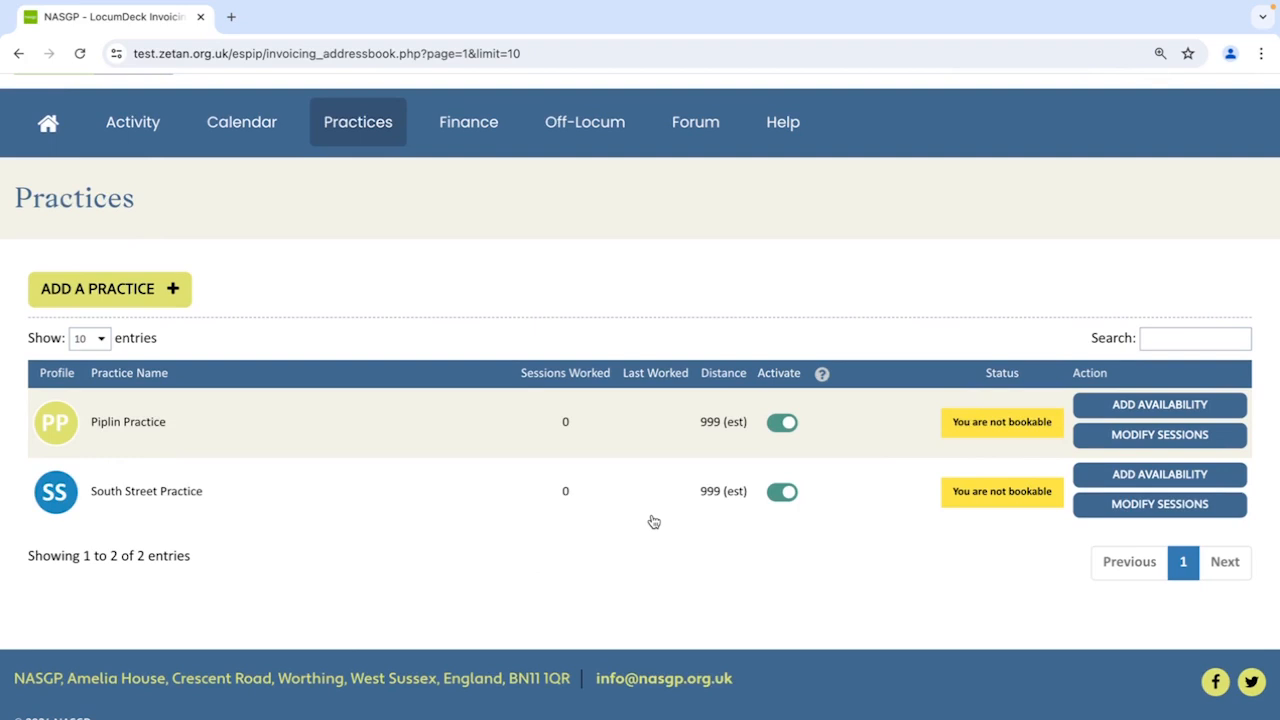
mouse_move(776, 384)
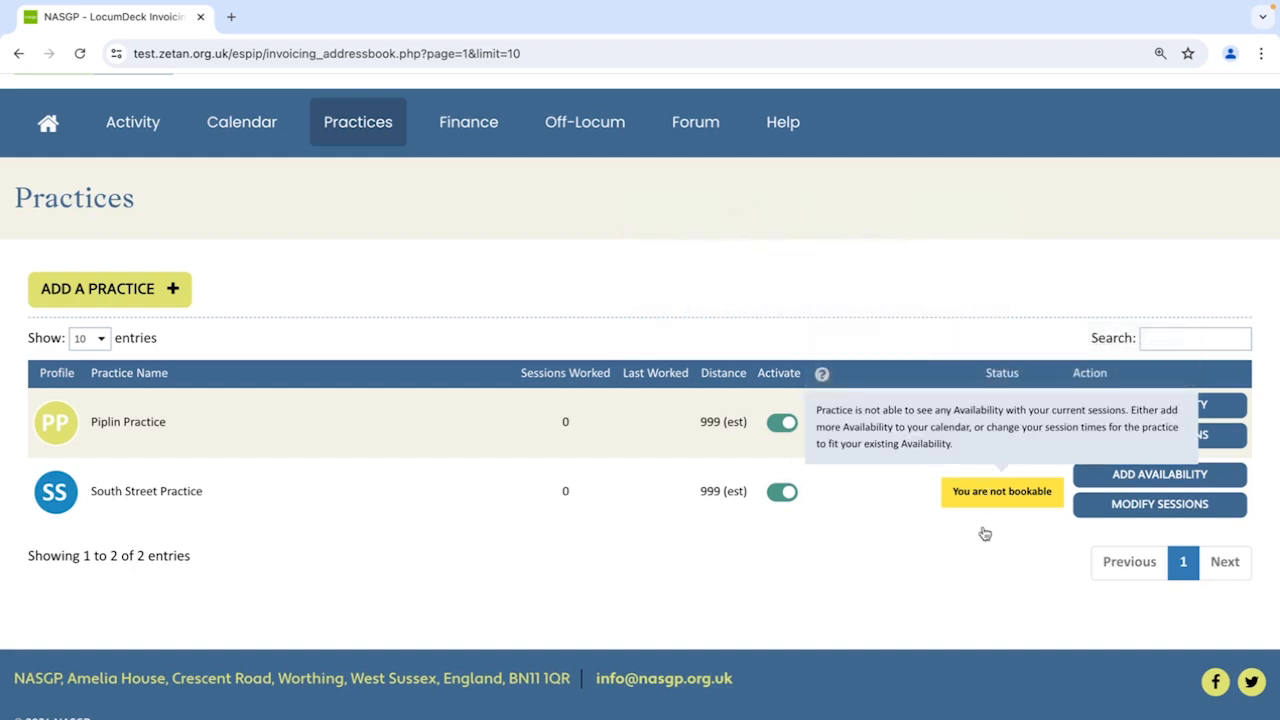
mouse_move(1028, 602)
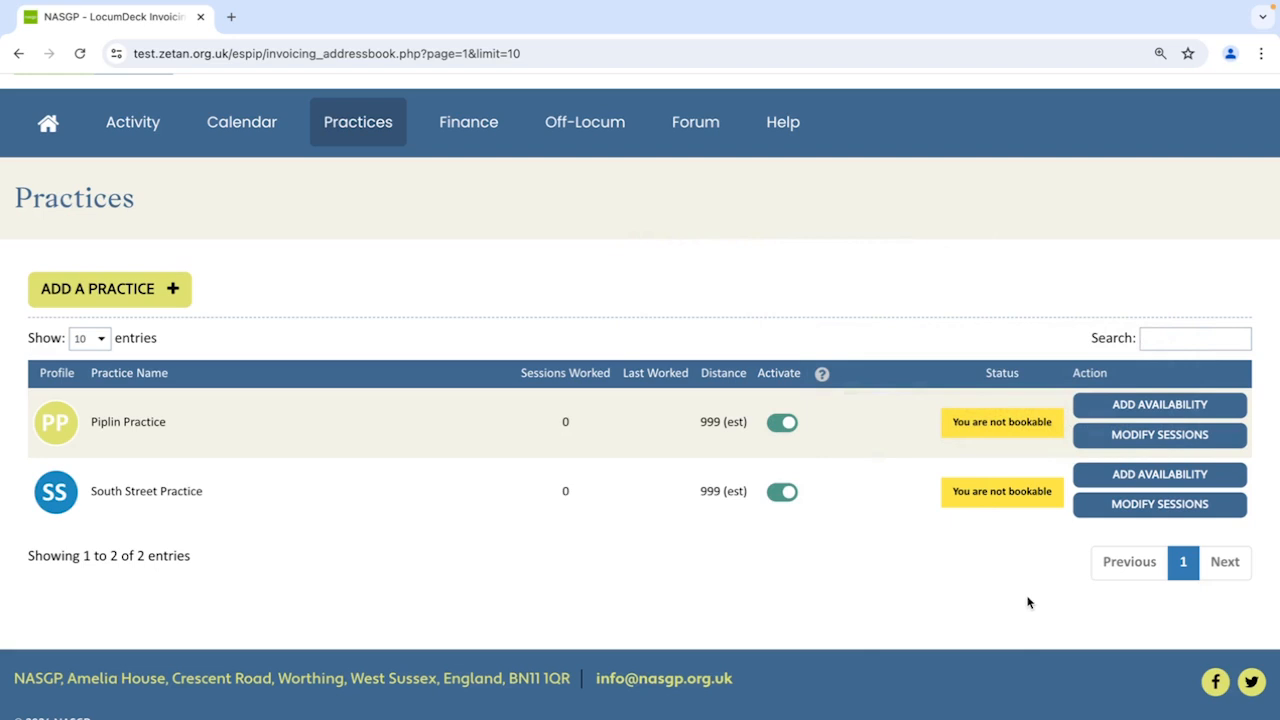
mouse_move(1108, 402)
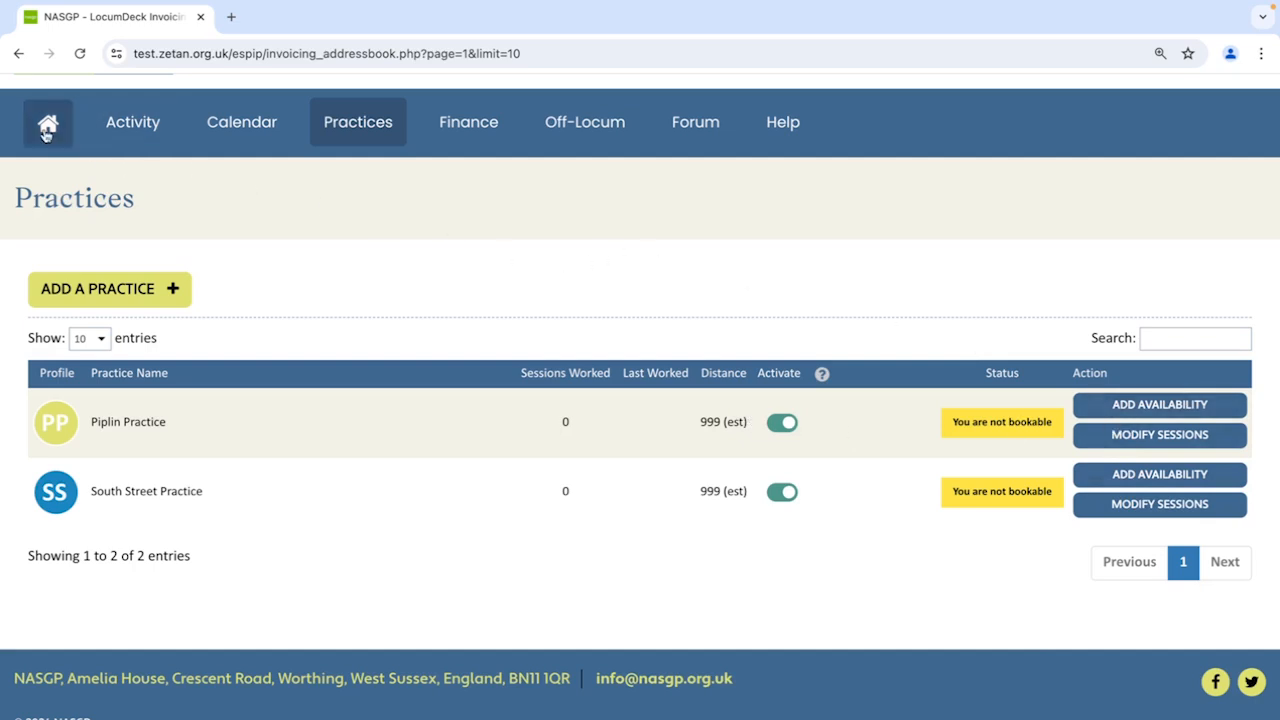
- Return to the home page and scroll to Ways to find and manage work
left_click(48, 122)
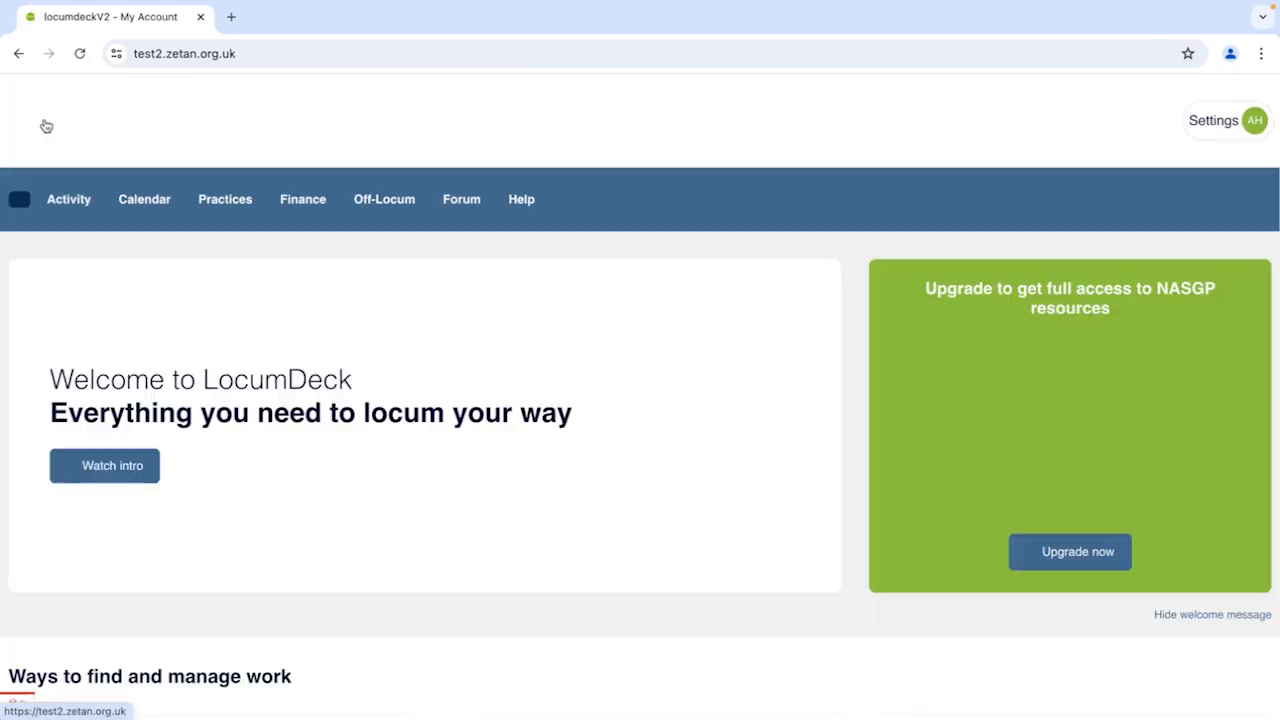
scroll("down", 3)
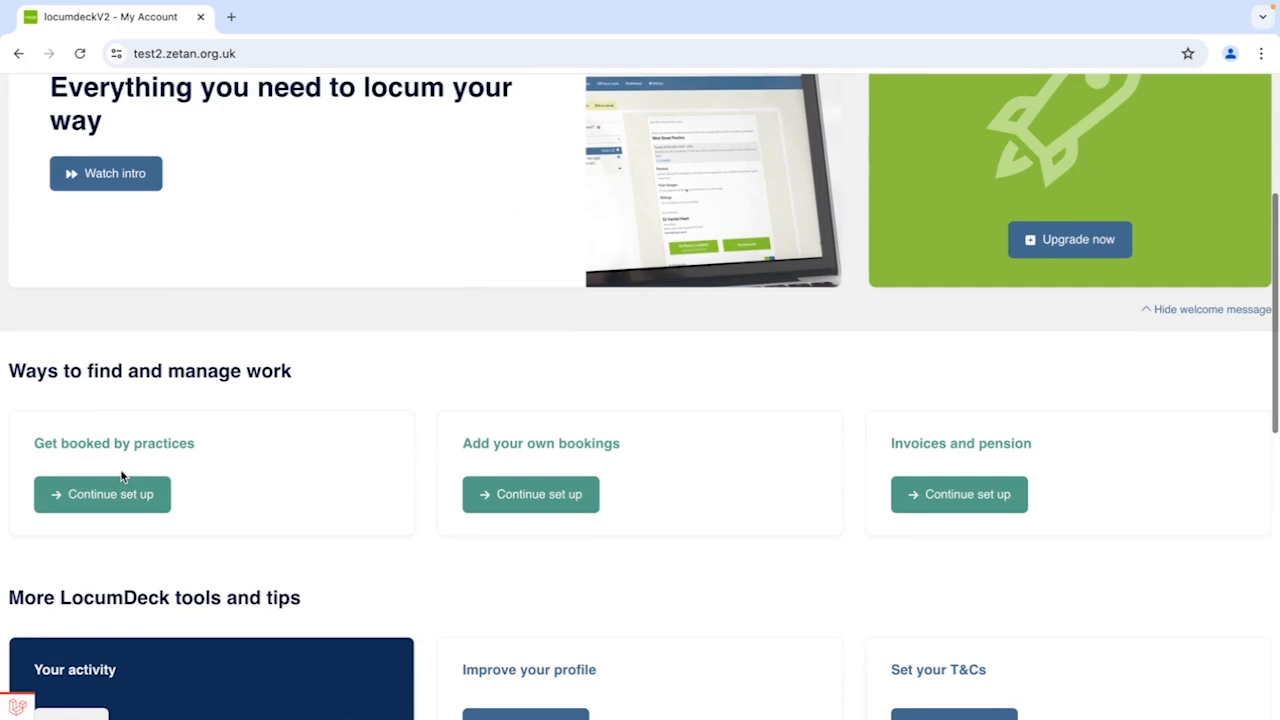
mouse_move(100, 494)
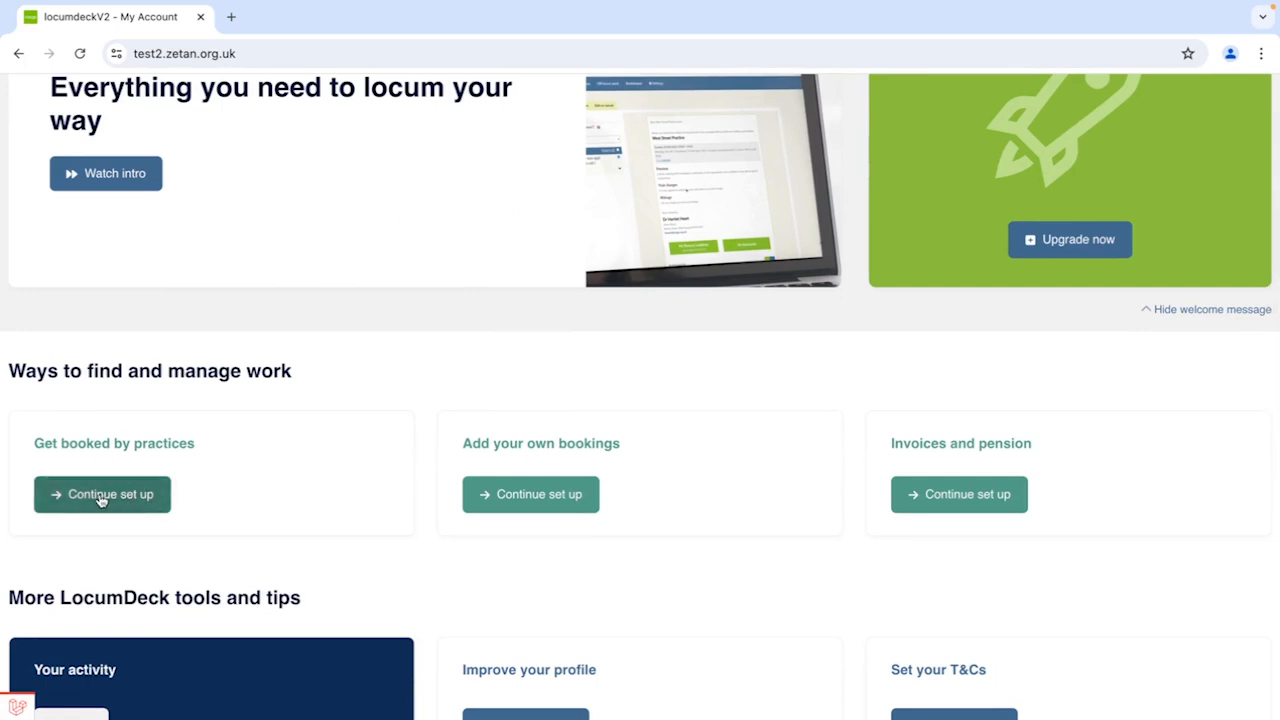
mouse_move(532, 528)
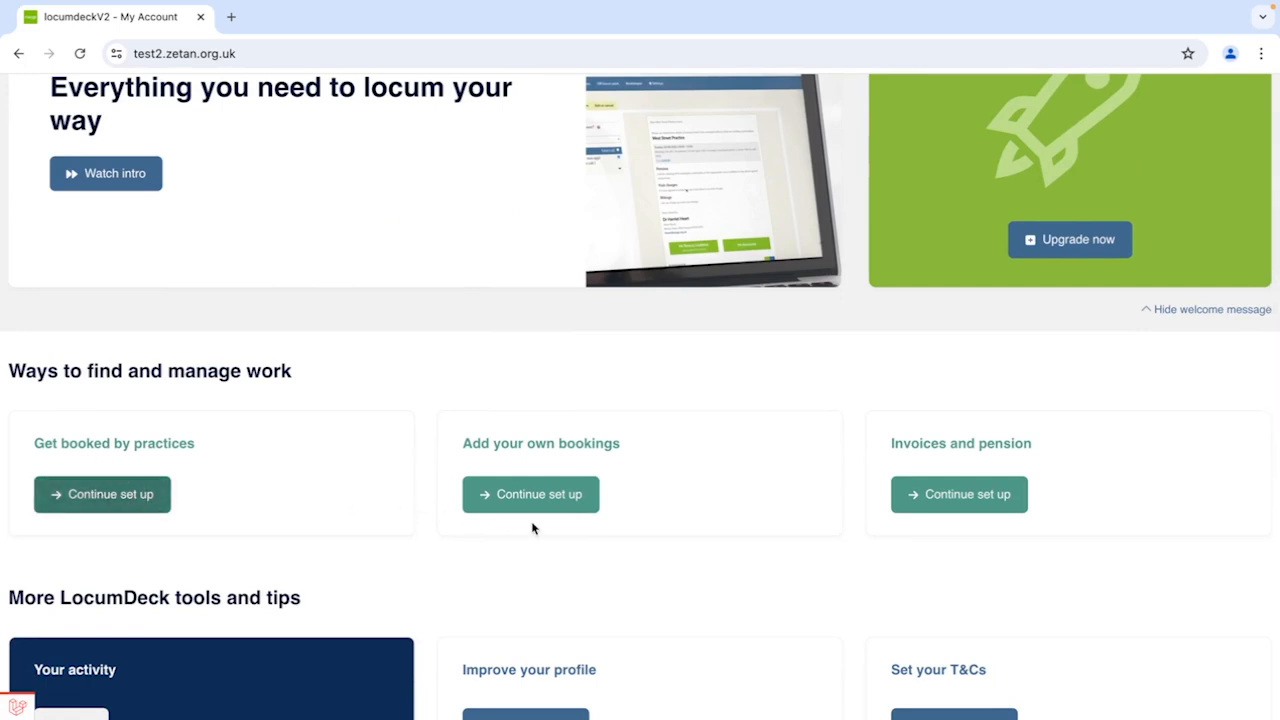